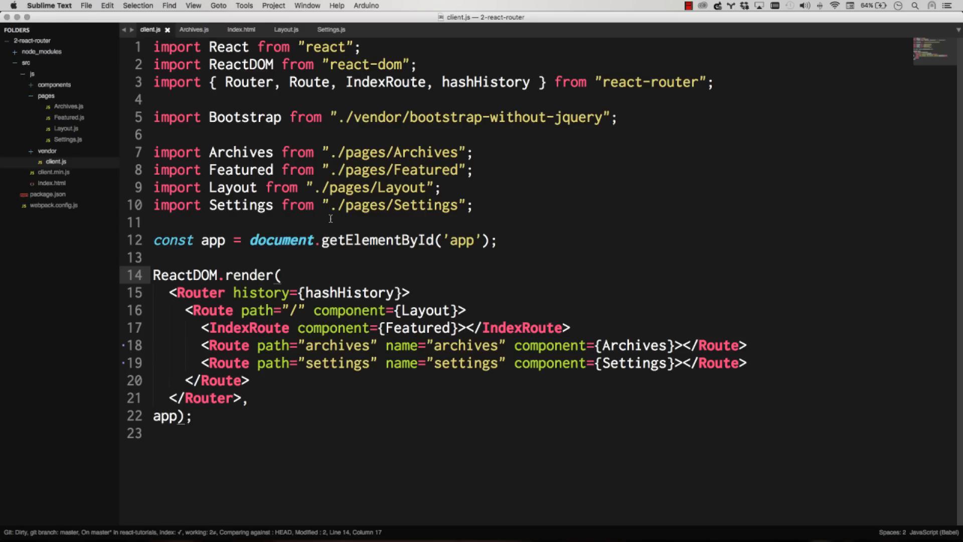
mouse_move(60, 183)
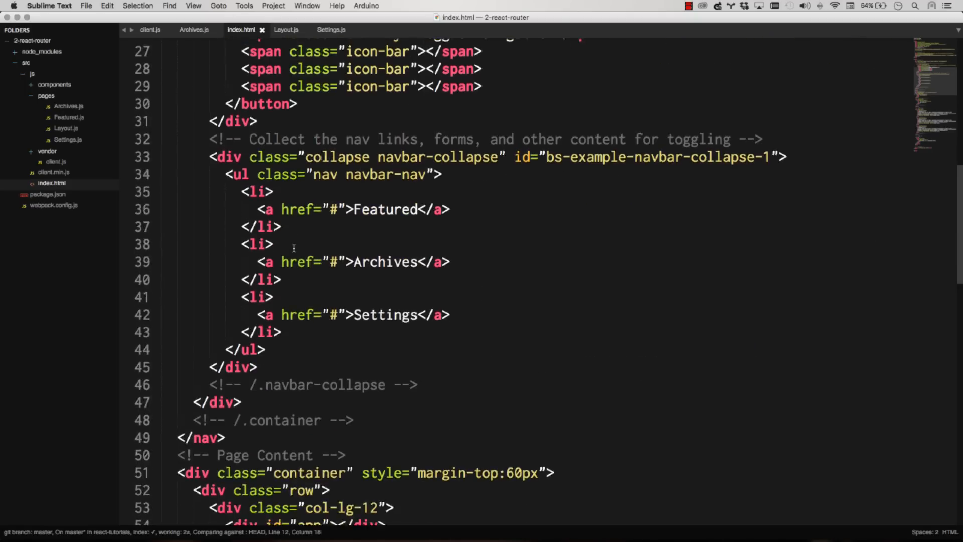
- Append /:article to the archives Route path in client.js, making it archives/:article
scroll("down", 3)
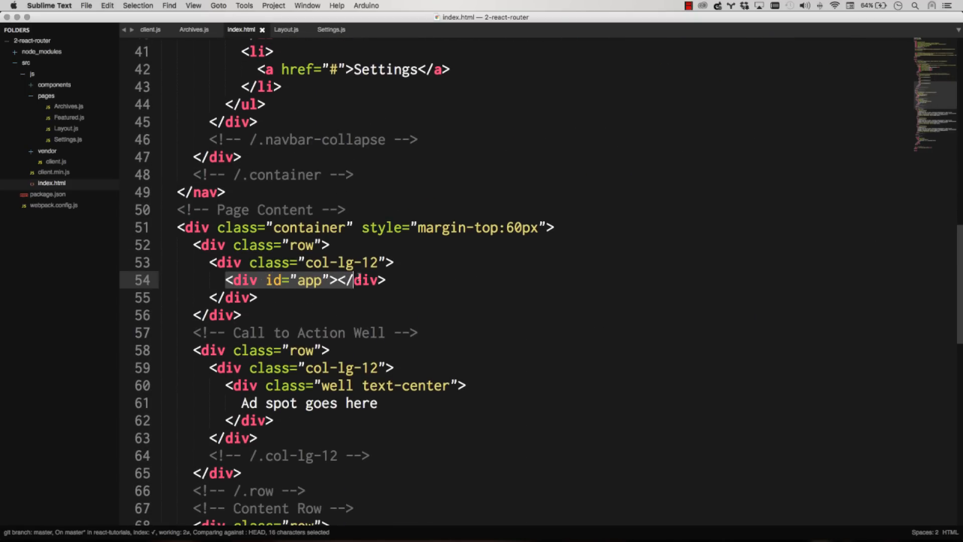
scroll("up", 3)
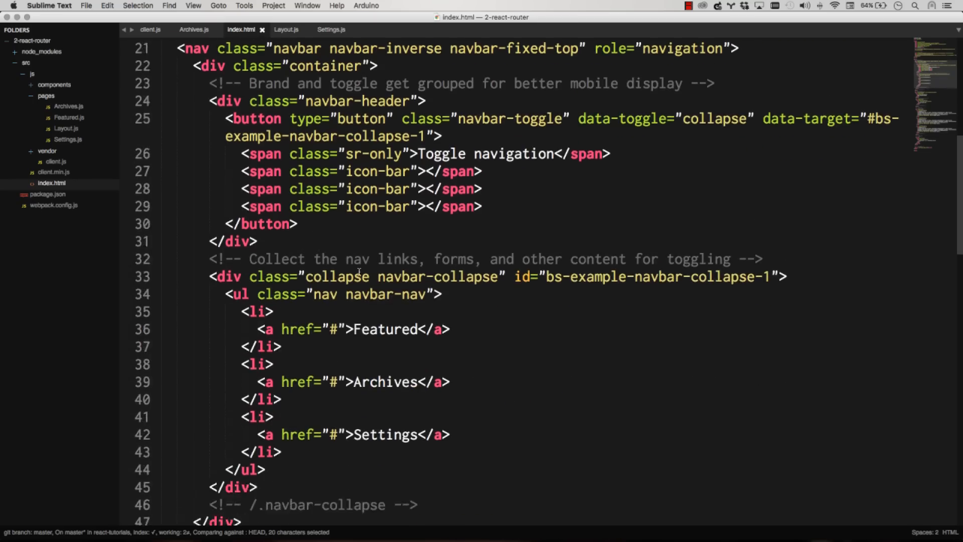
scroll("down", 3)
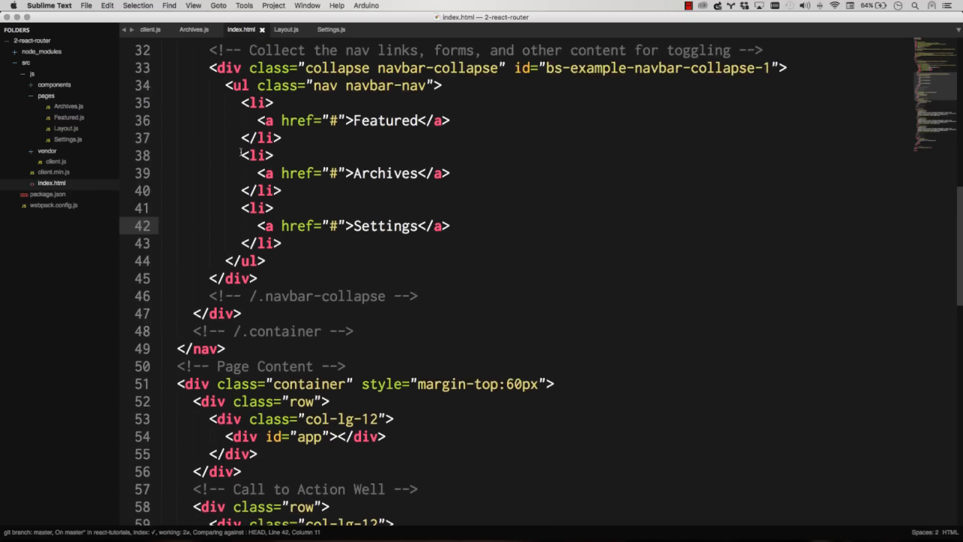
scroll("up", 3)
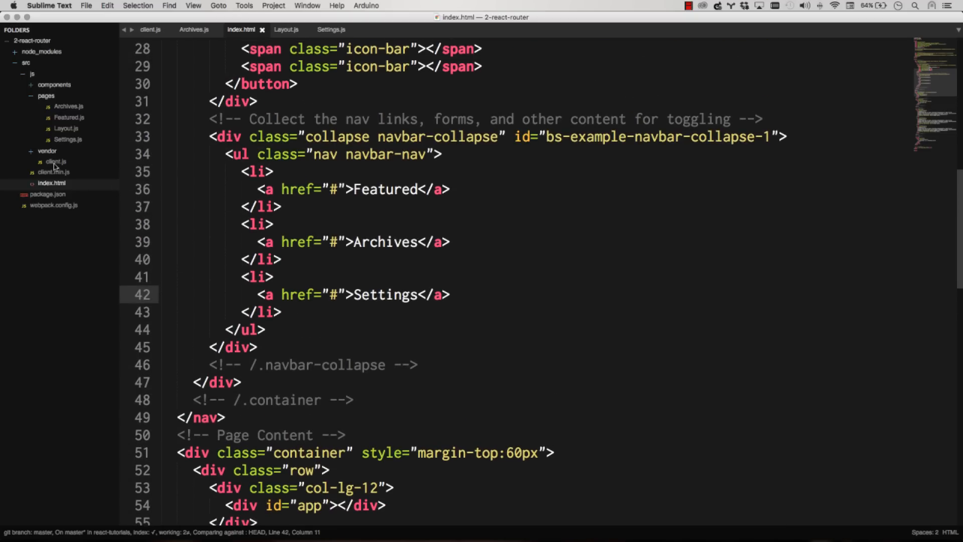
mouse_move(63, 140)
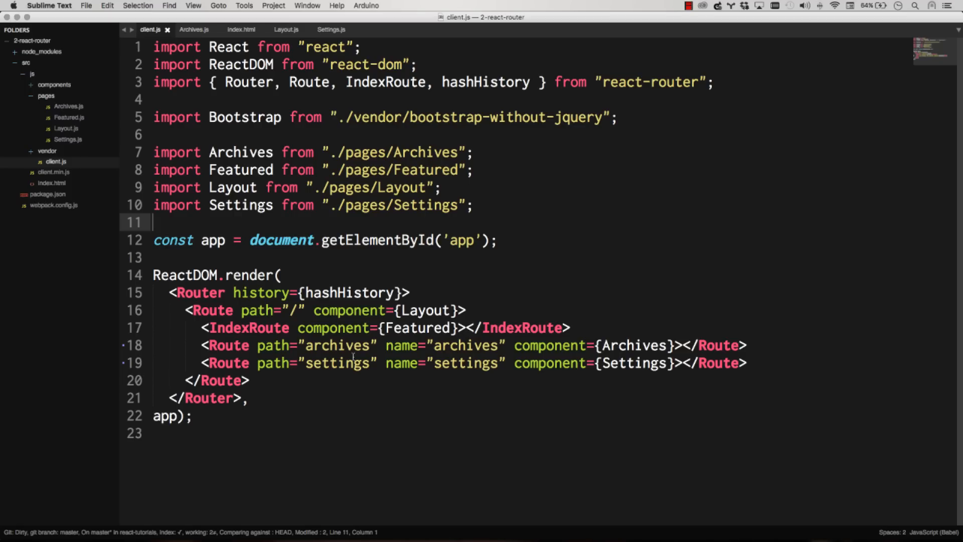
left_click(372, 363)
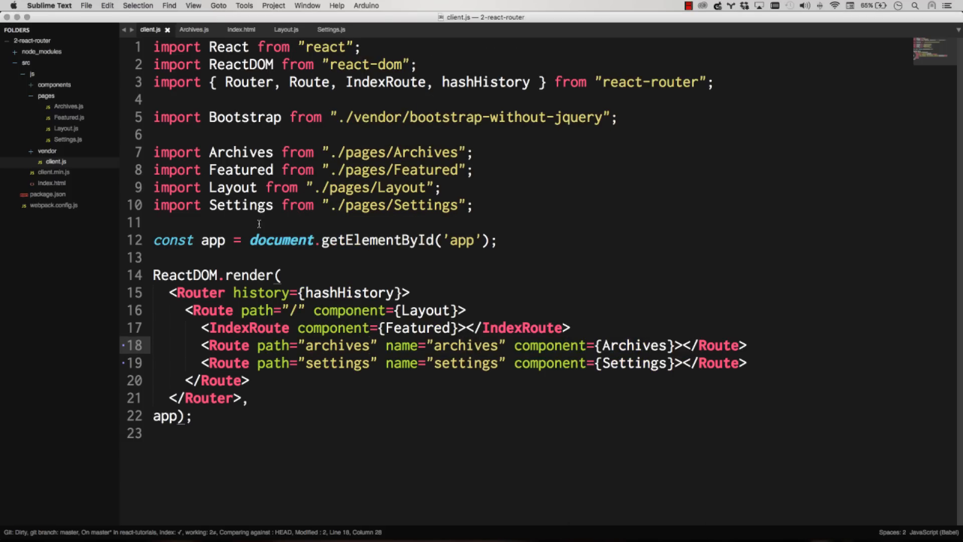
type("/:")
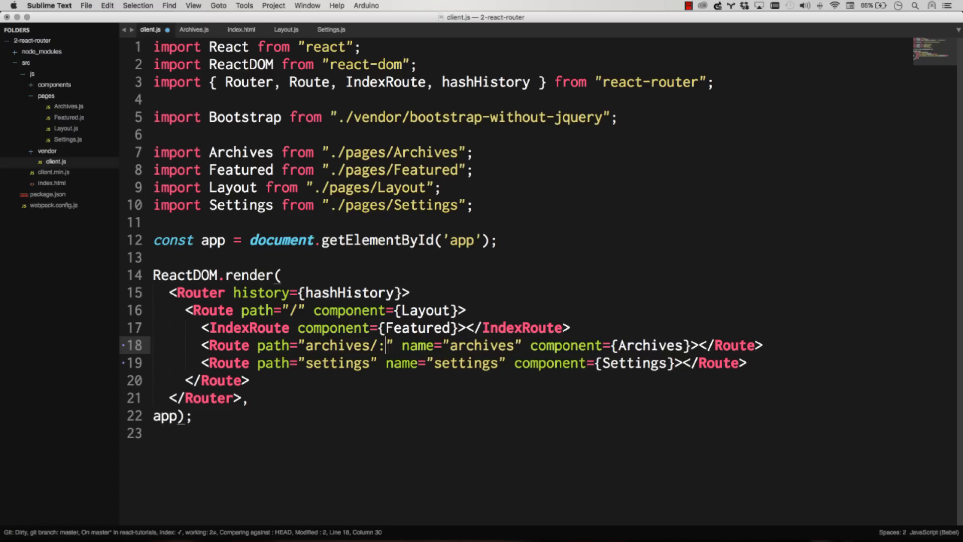
type("articl")
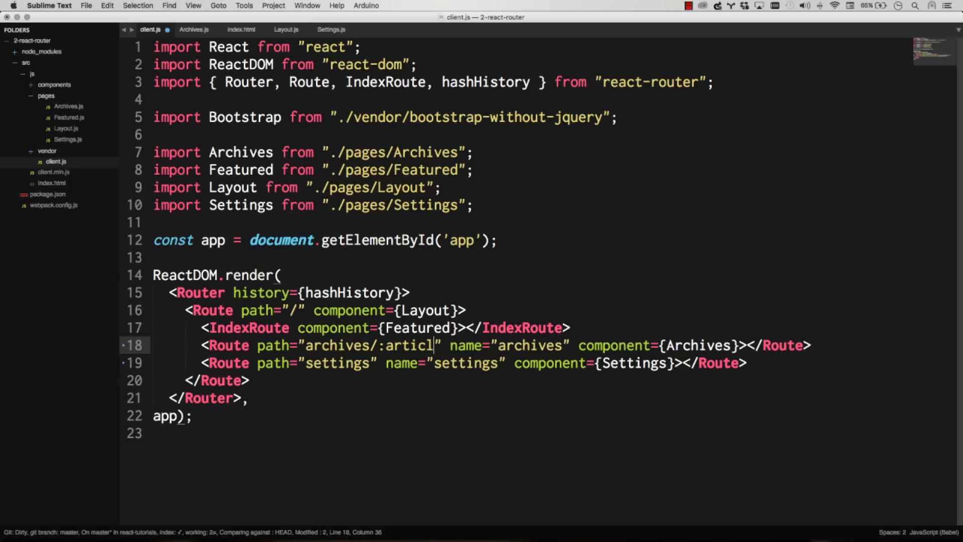
type("e")
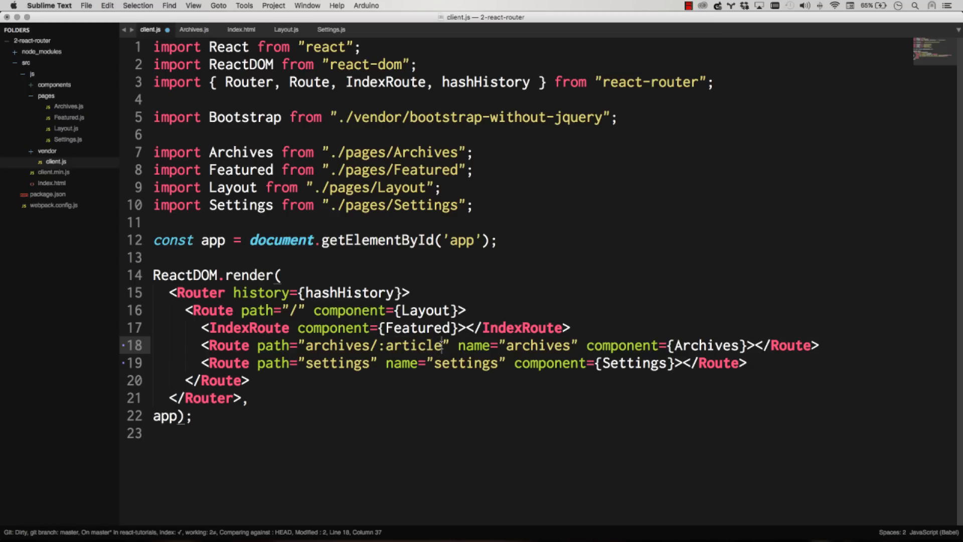
double_click(411, 345)
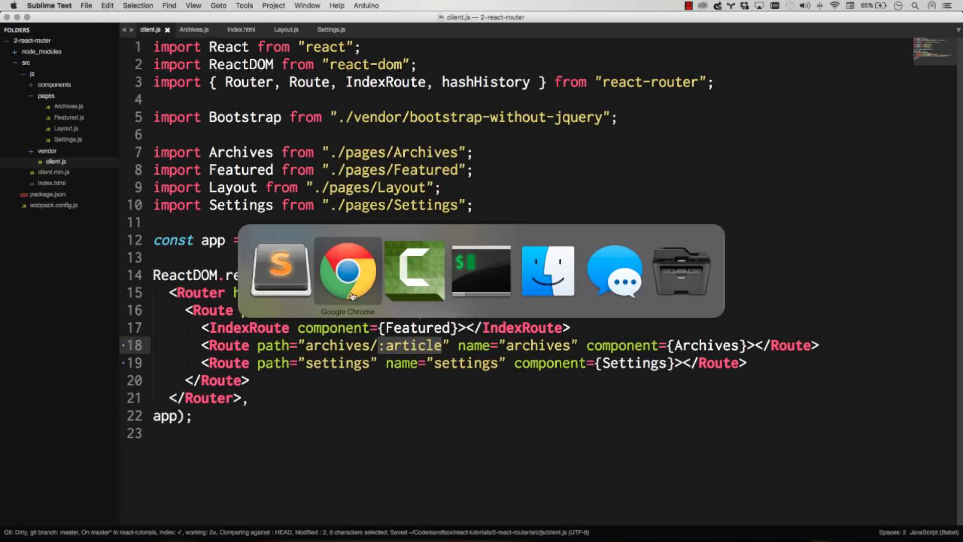
- Check Chrome's 'did not match any routes' warning for /archives and revisit the archives/:article path
left_click(347, 270)
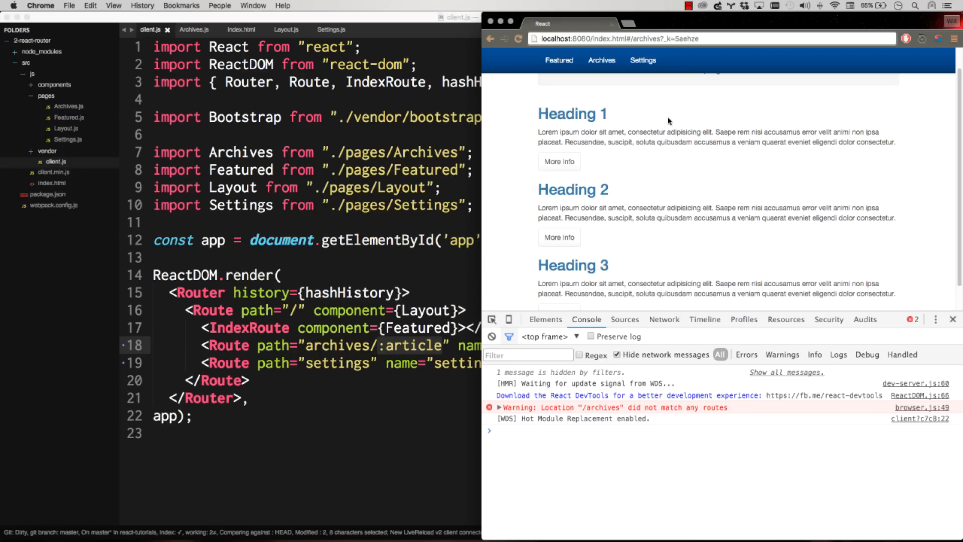
scroll("up", 3)
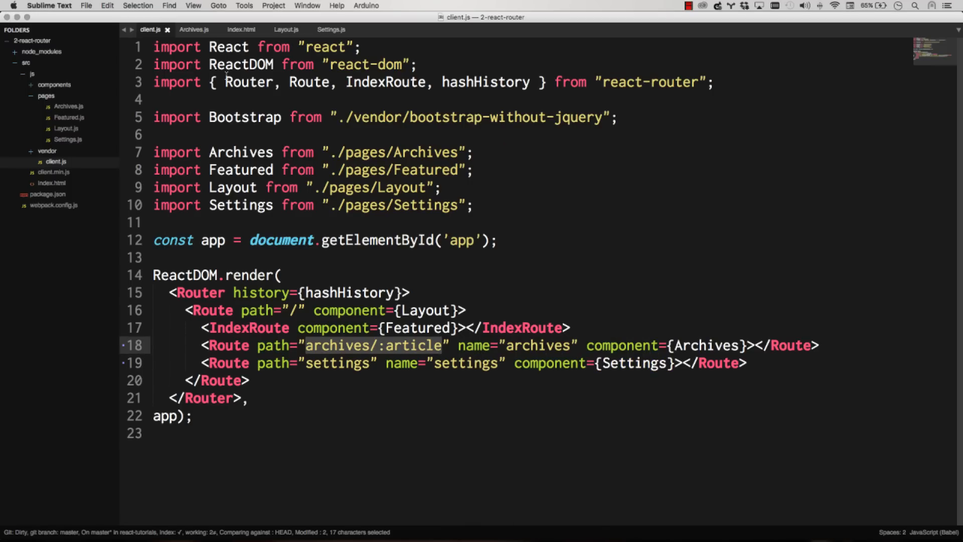
left_click(194, 30)
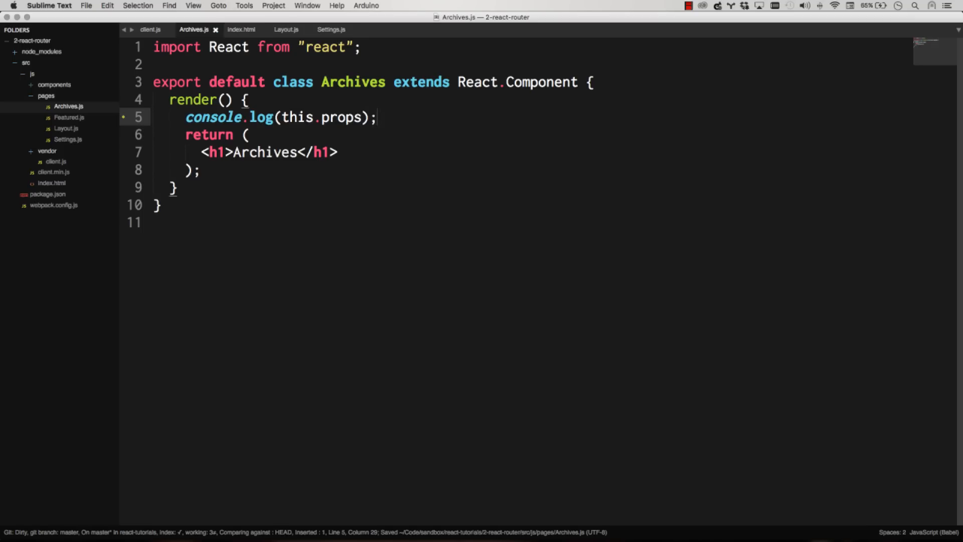
- Expand the logged props for archives/some-article and confirm params.article is 'some-article'
left_click(148, 29)
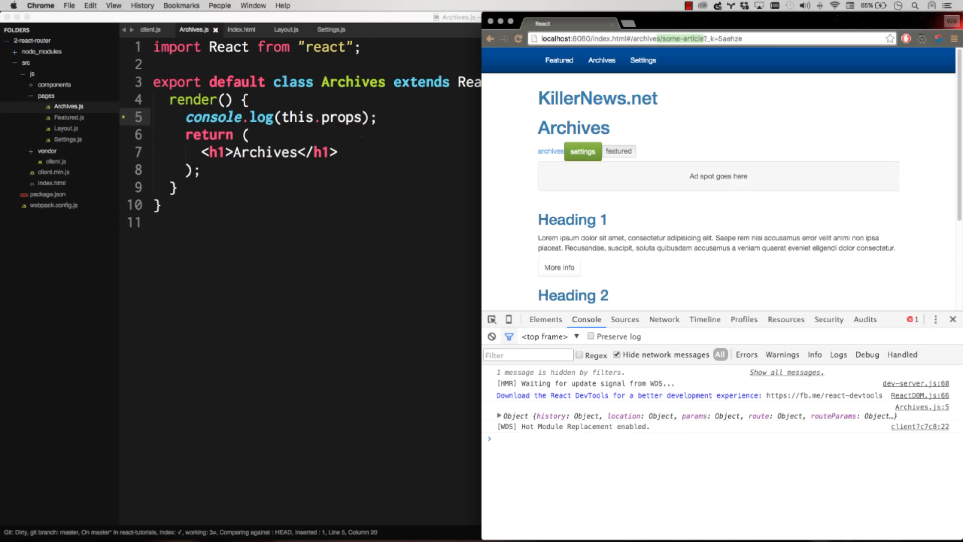
left_click(499, 416)
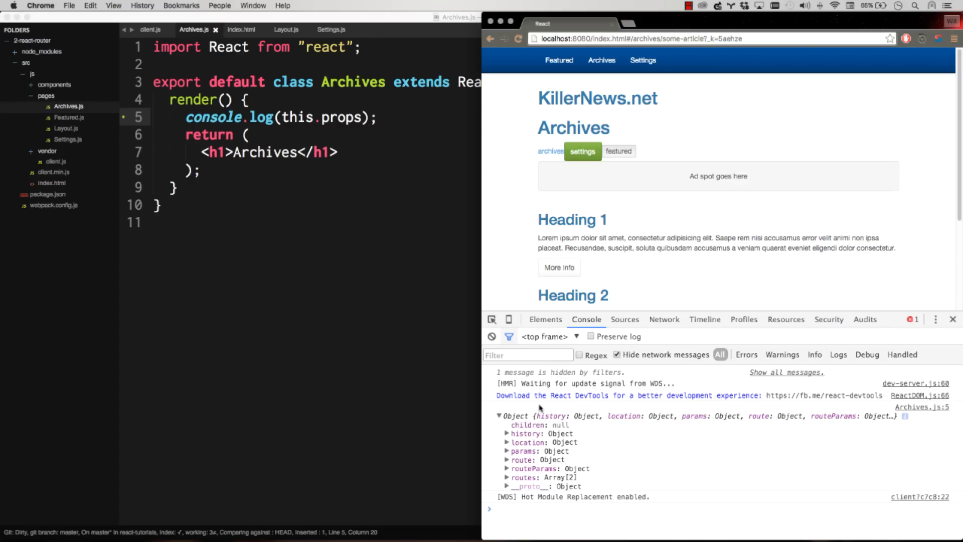
left_click(507, 451)
type("other-")
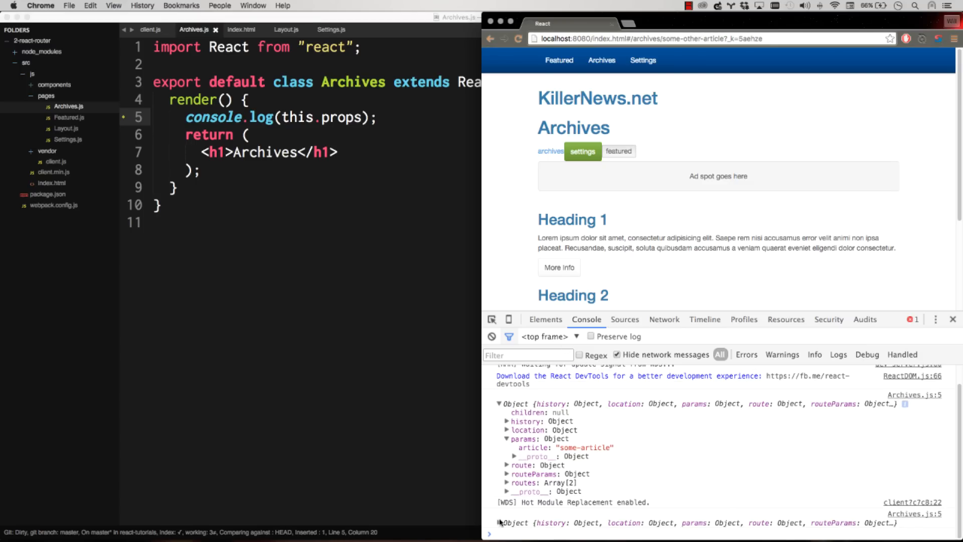
scroll("down", 3)
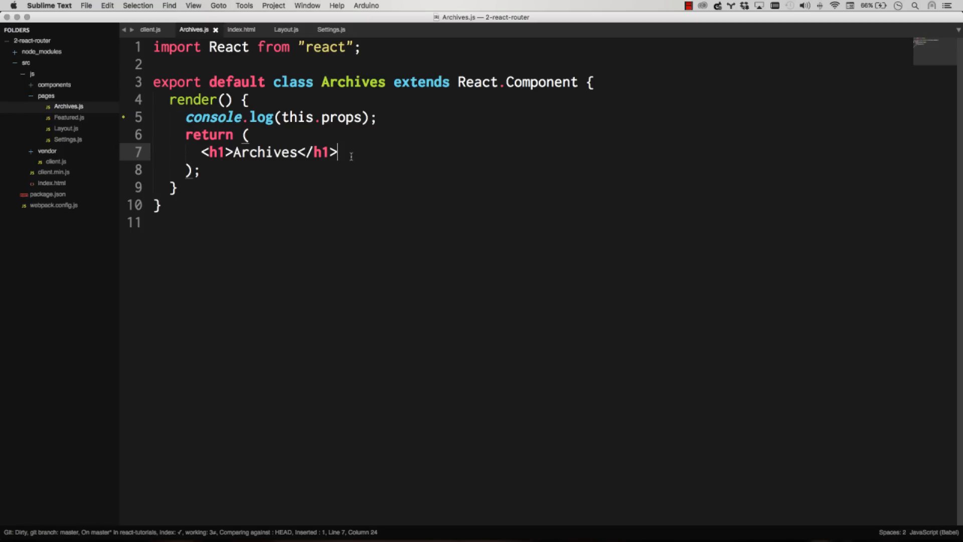
- Change the Archives h1 to Archives ({this.props.params.article})
type("(")
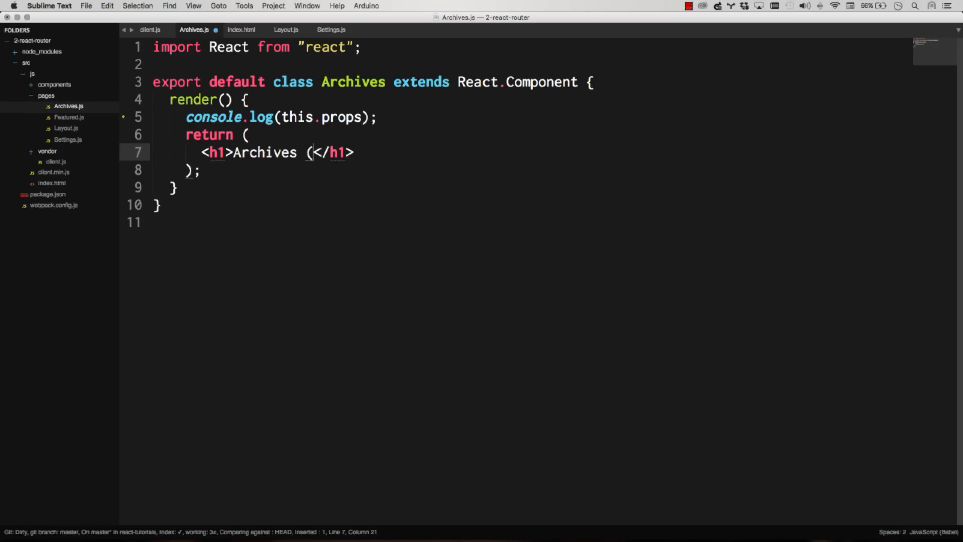
type("{this.props.")
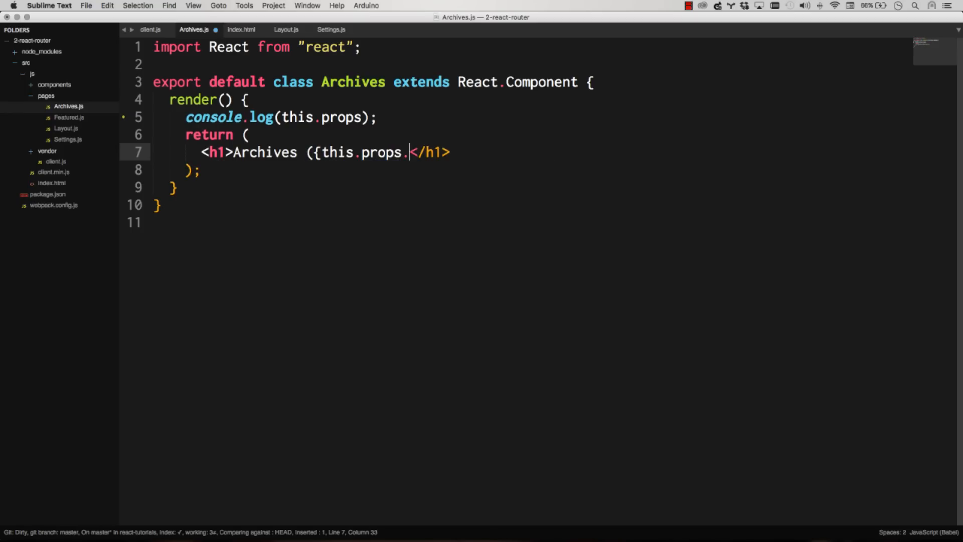
type("article})")
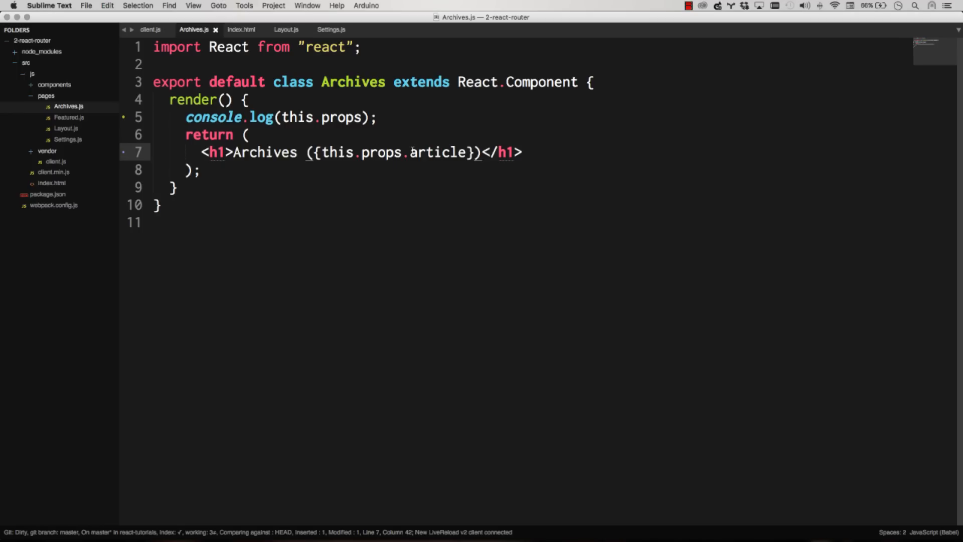
type("params.ar")
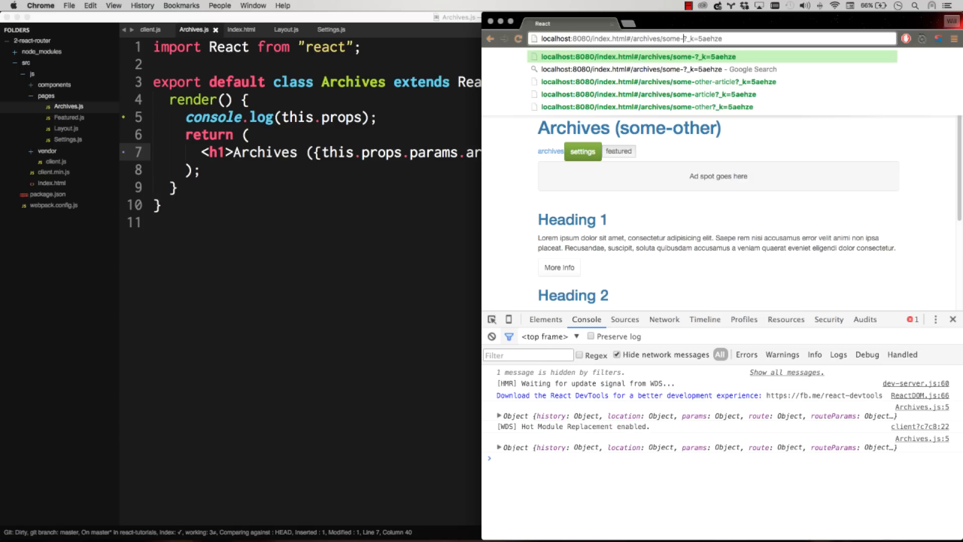
left_click(640, 94)
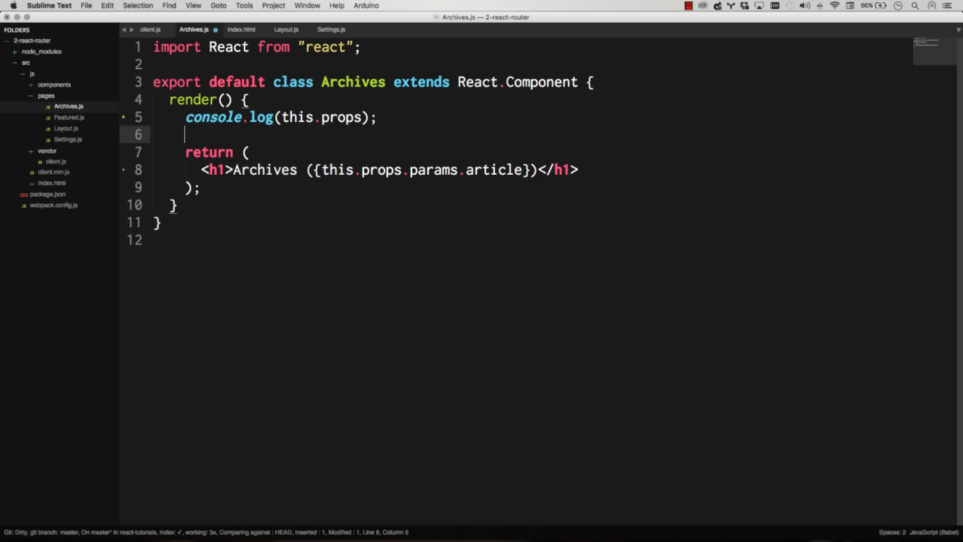
- Destructure params from this.props and article from params, and use article in the heading
type("const")
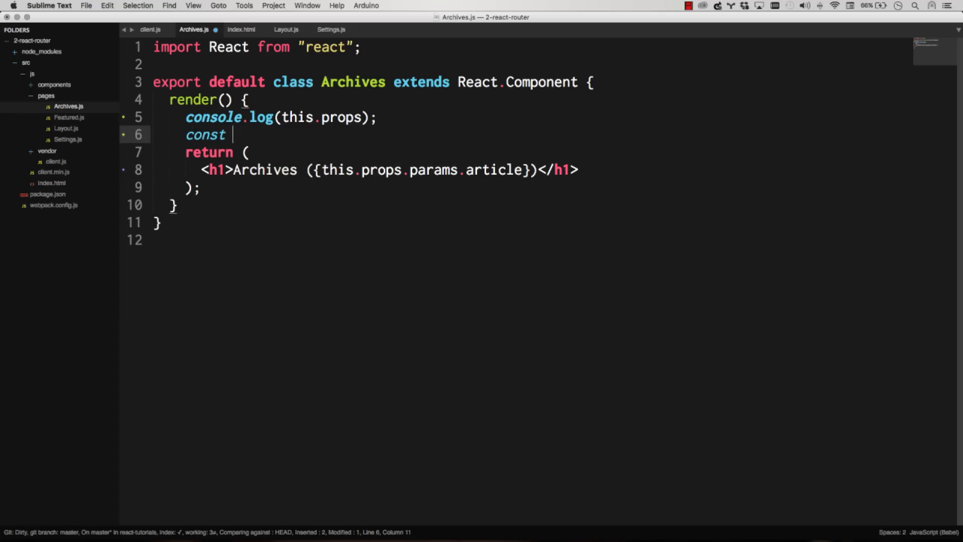
type("{ params }")
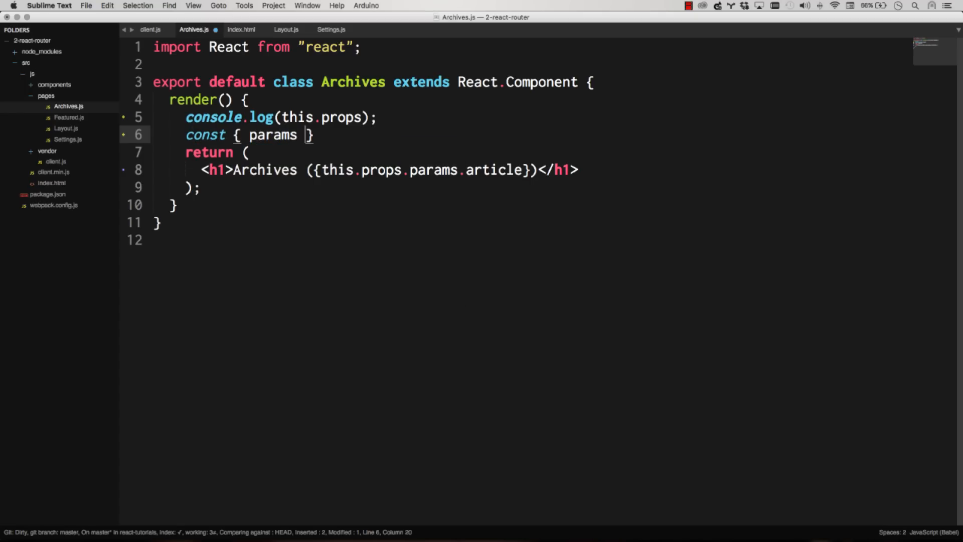
type("} = this.props;")
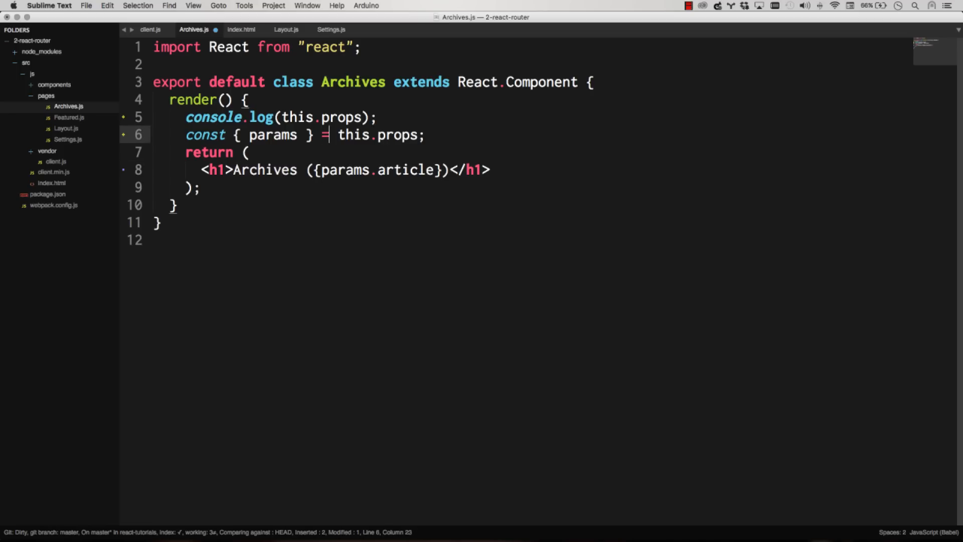
key("Return")
type("const { ")
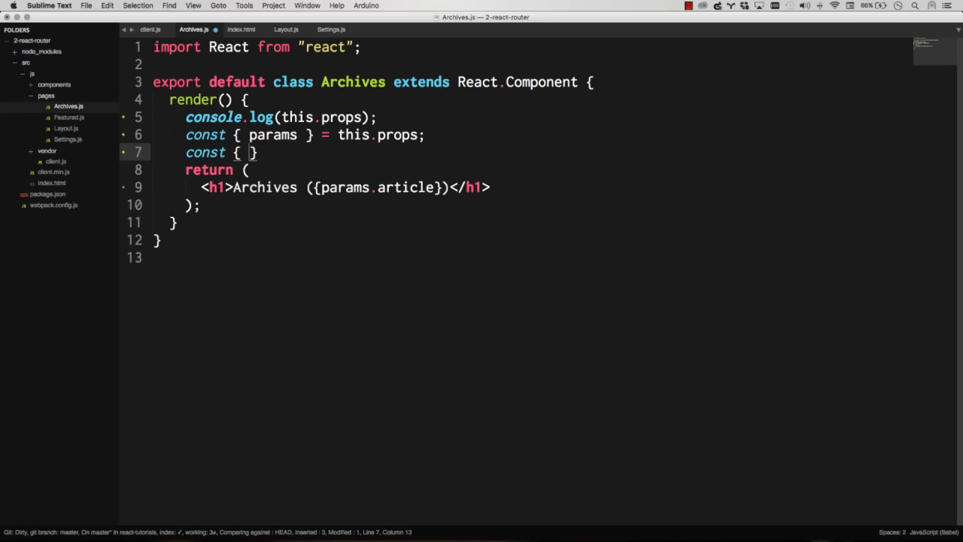
type("article } = thi")
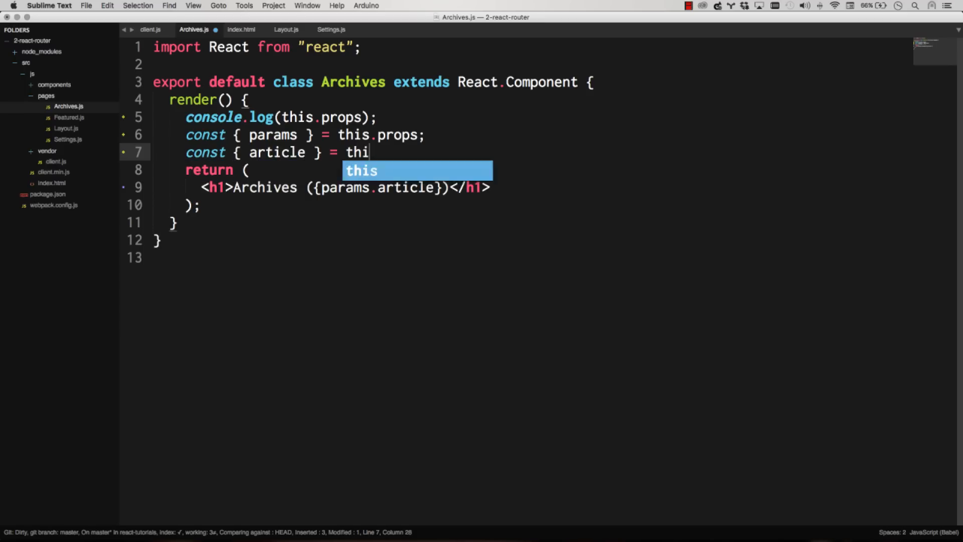
type("params;")
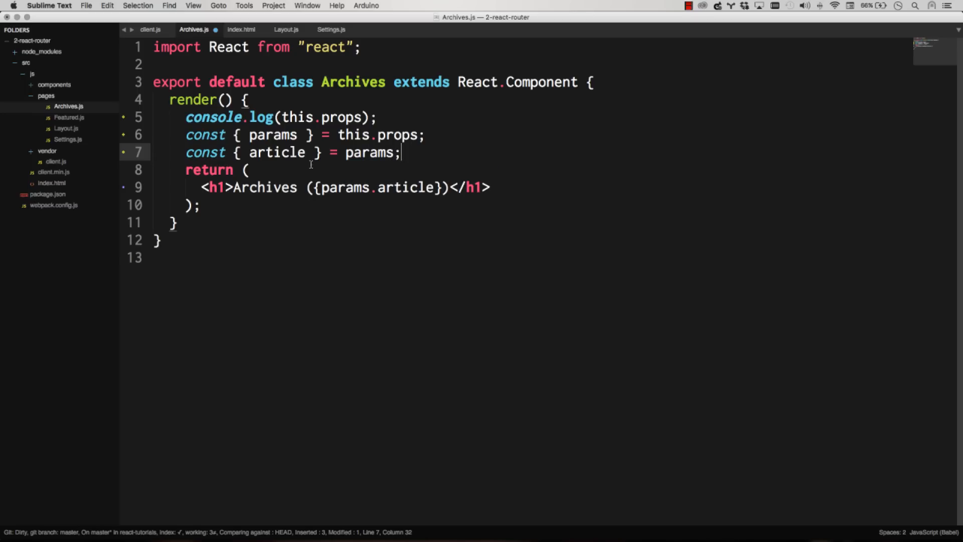
double_click(347, 187)
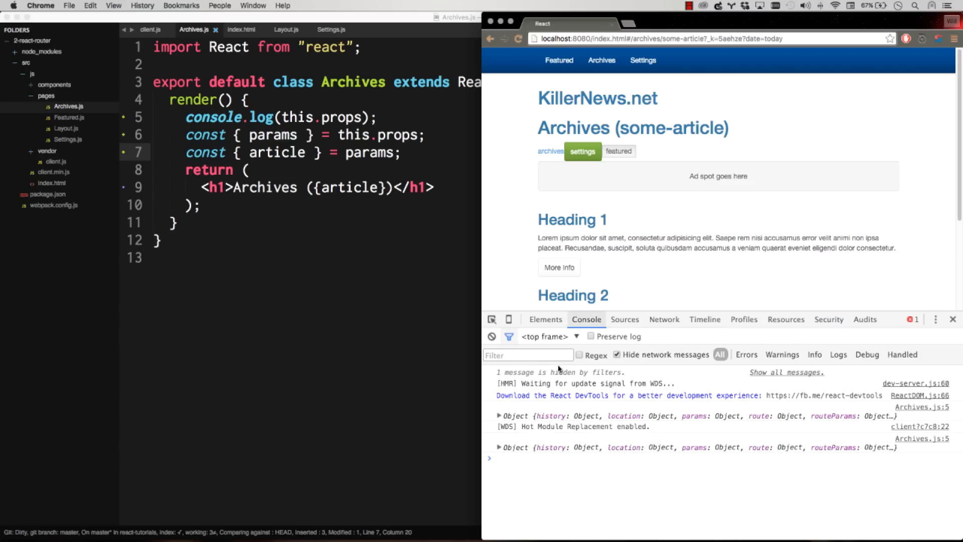
- Expand the logged props' location and query to find date is 'today'
left_click(499, 447)
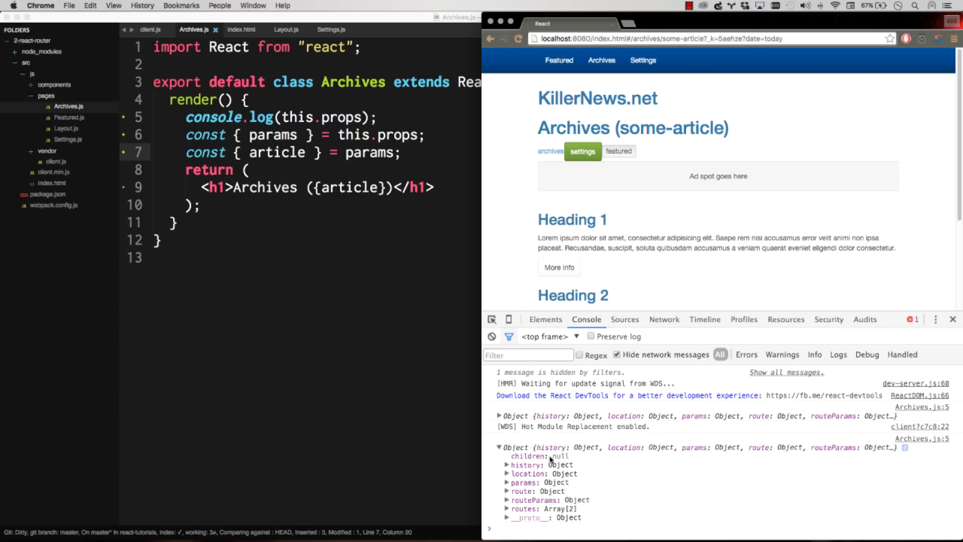
mouse_move(512, 496)
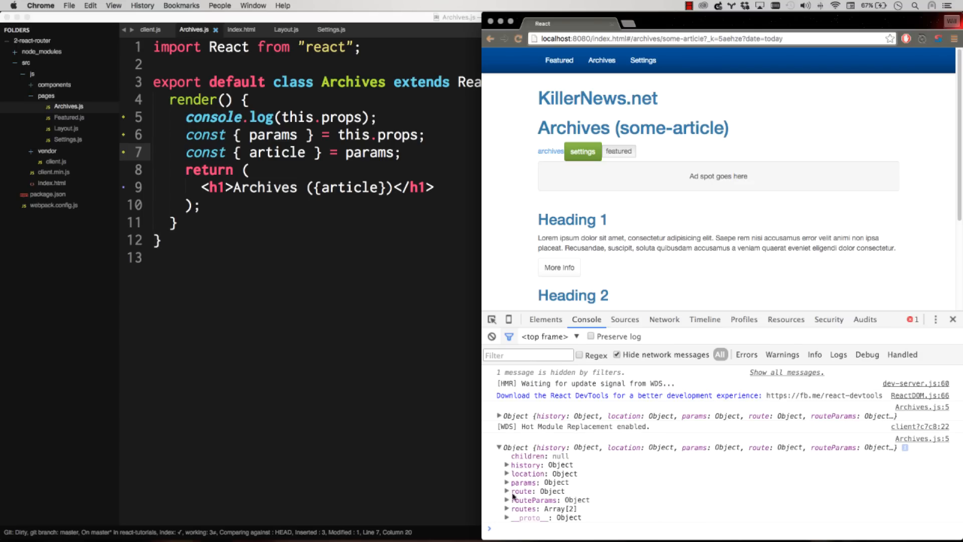
left_click(507, 473)
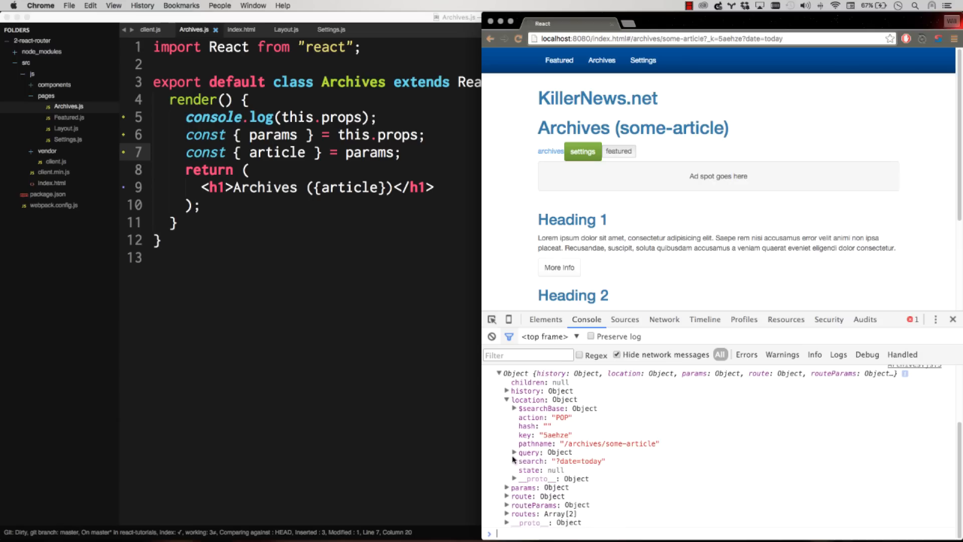
left_click(507, 451)
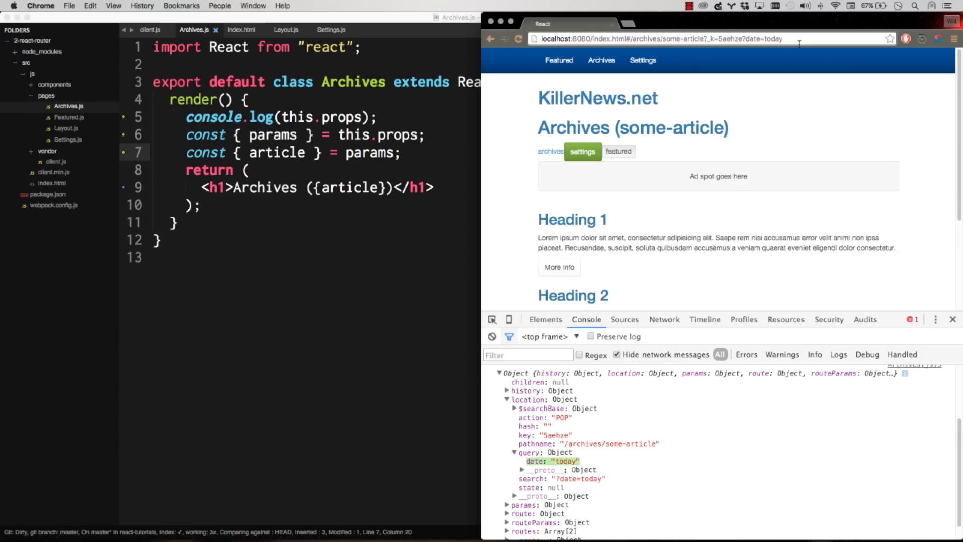
- Load the archive URL with &filter=none appended
type("&")
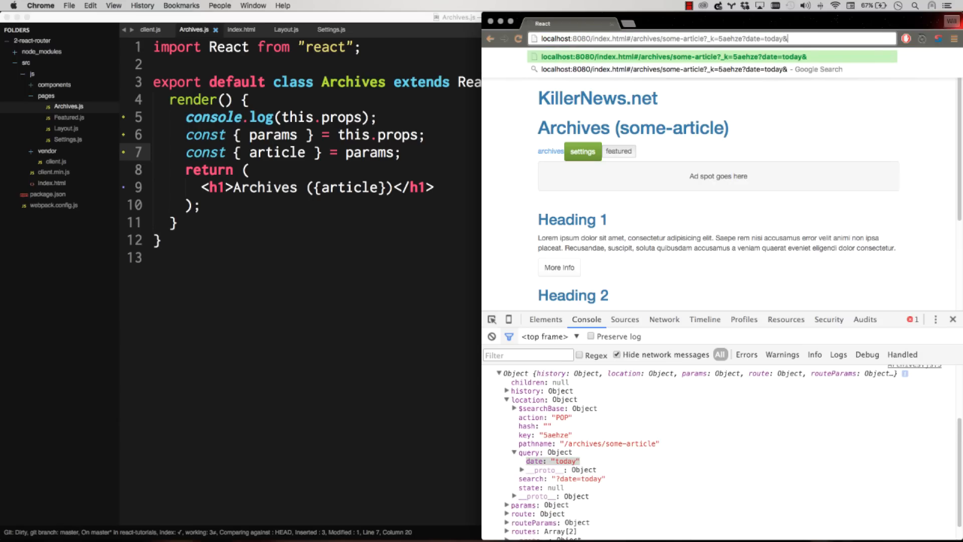
type("&filter=none")
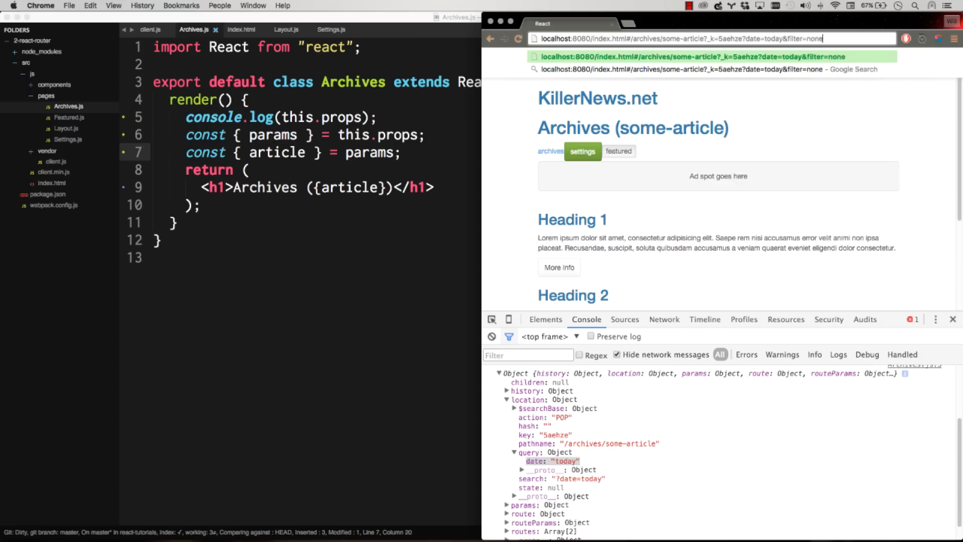
key("Return")
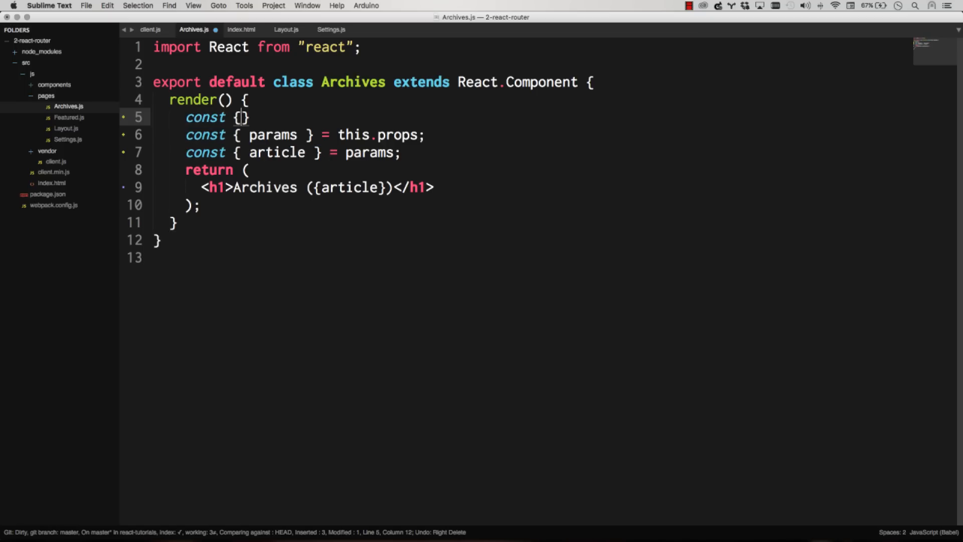
- Destructure query, then date and filter, and show 'date: {date}, filter: {filter}' in an h4 under the heading
type("query")
type("const { date, filter ")
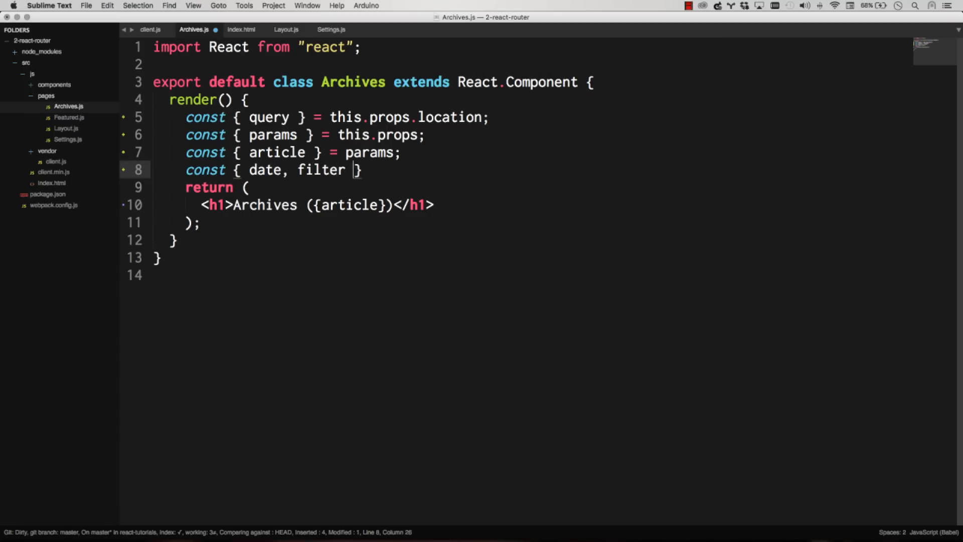
type("} = query;")
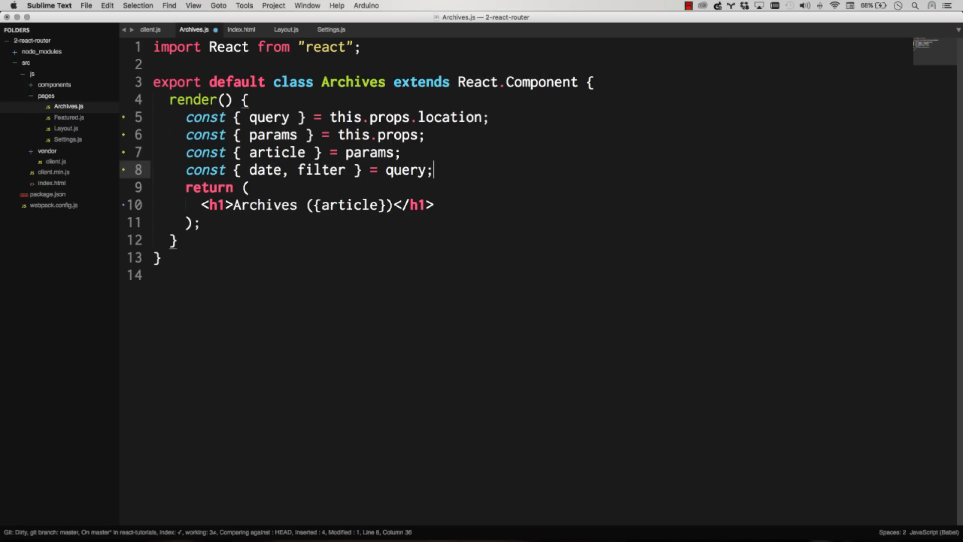
key("enter")
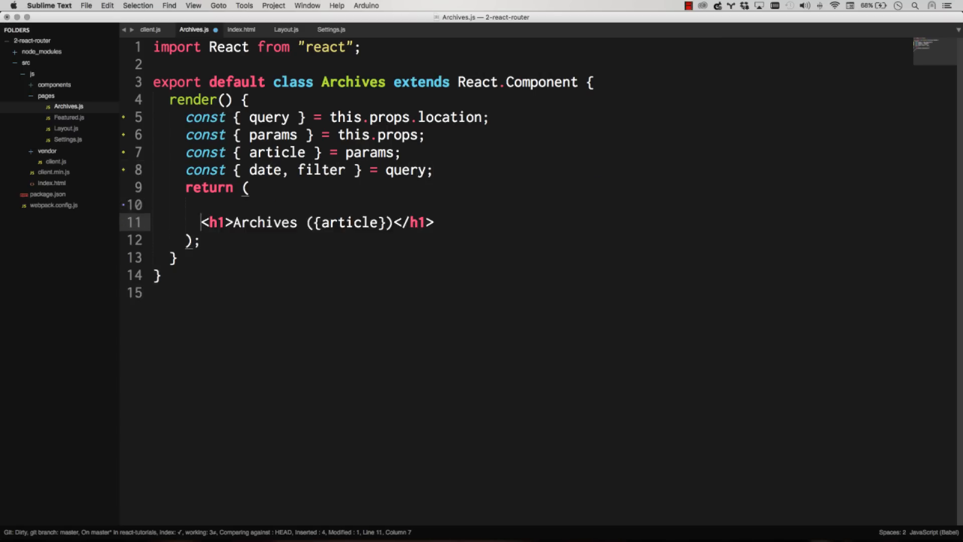
type("<div.")
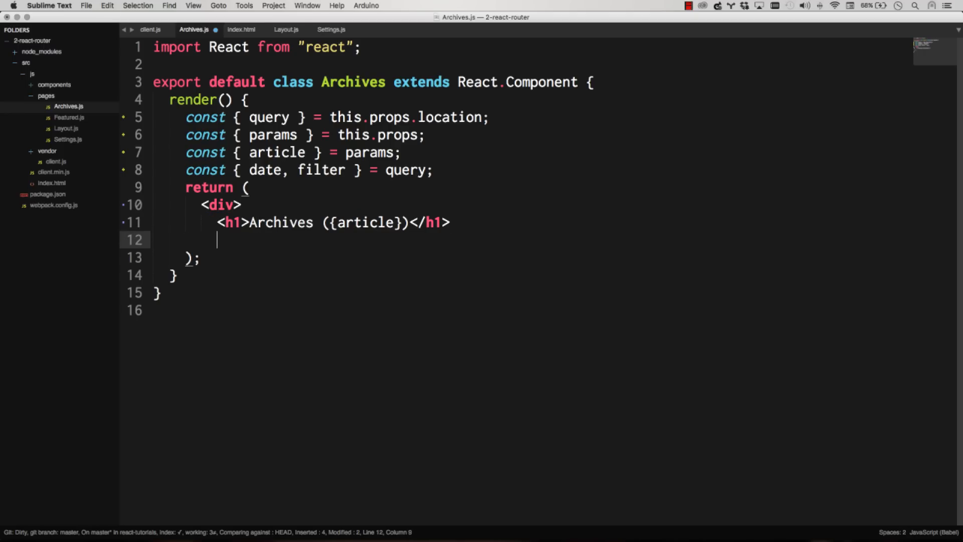
type("</div")
type("<h4")
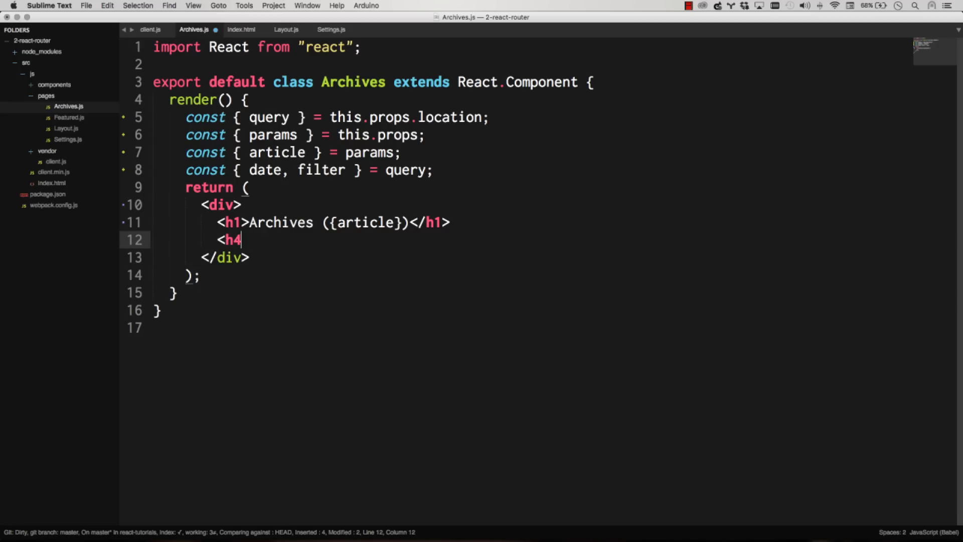
type(">{}")
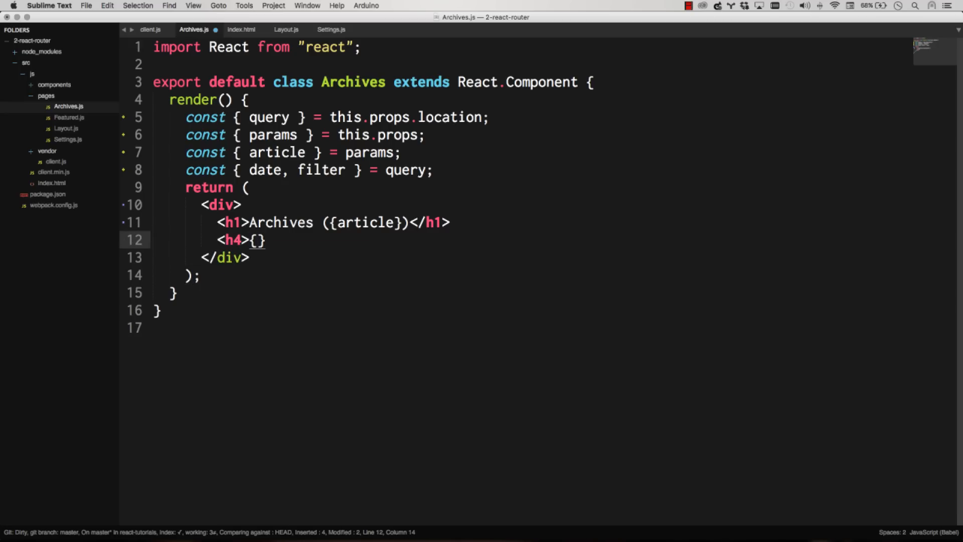
type("date:")
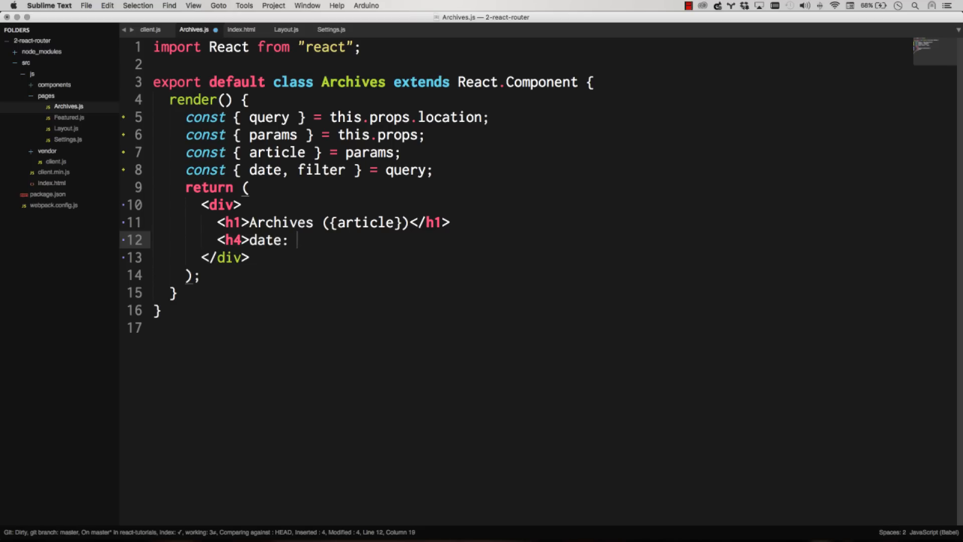
type("{date}, filter: {filter")
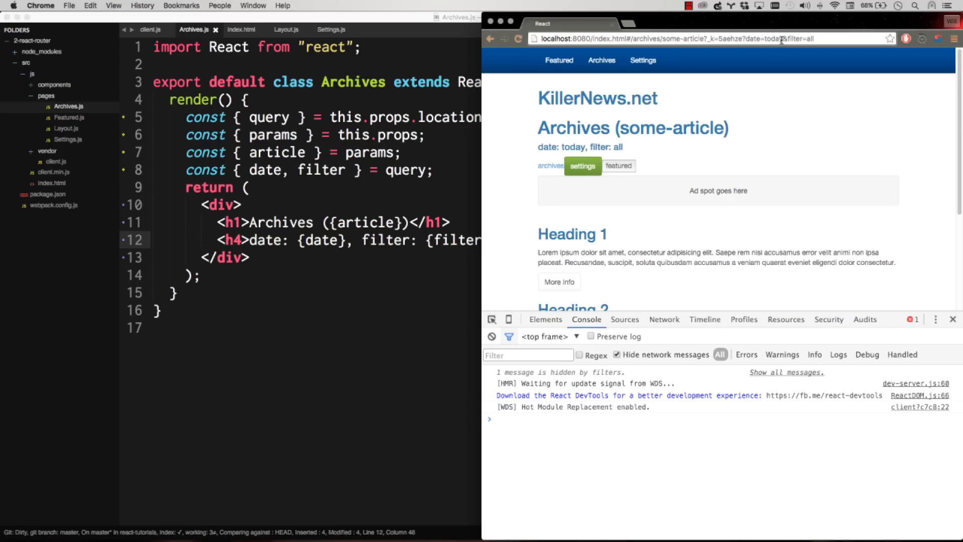
- Load archives with no article and date=yesterday, showing 'date: yesterday, filter: all'
type("yeste")
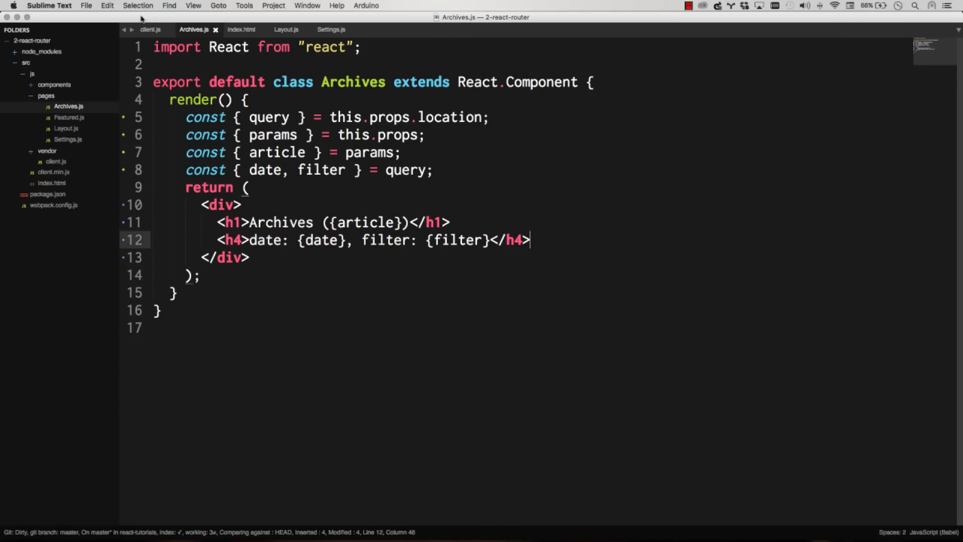
left_click(149, 29)
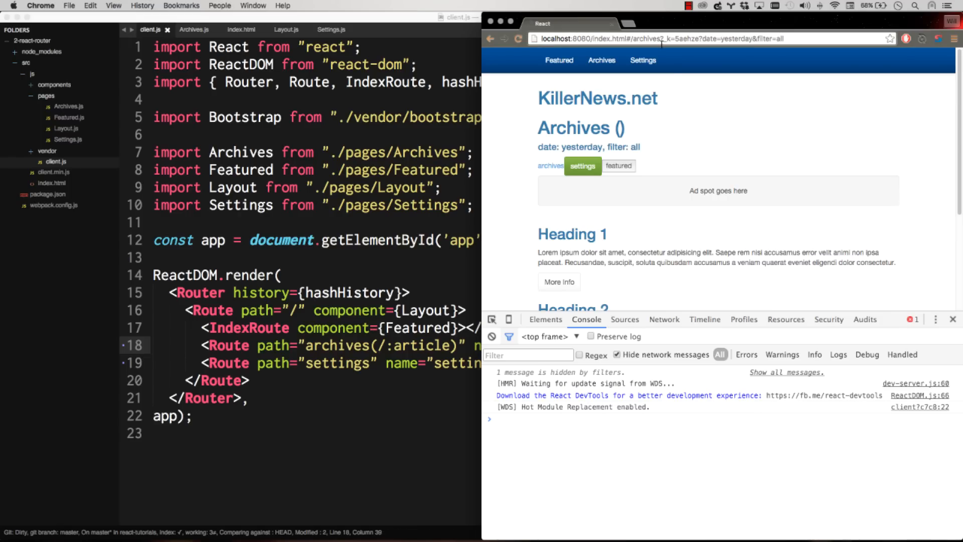
left_click(194, 30)
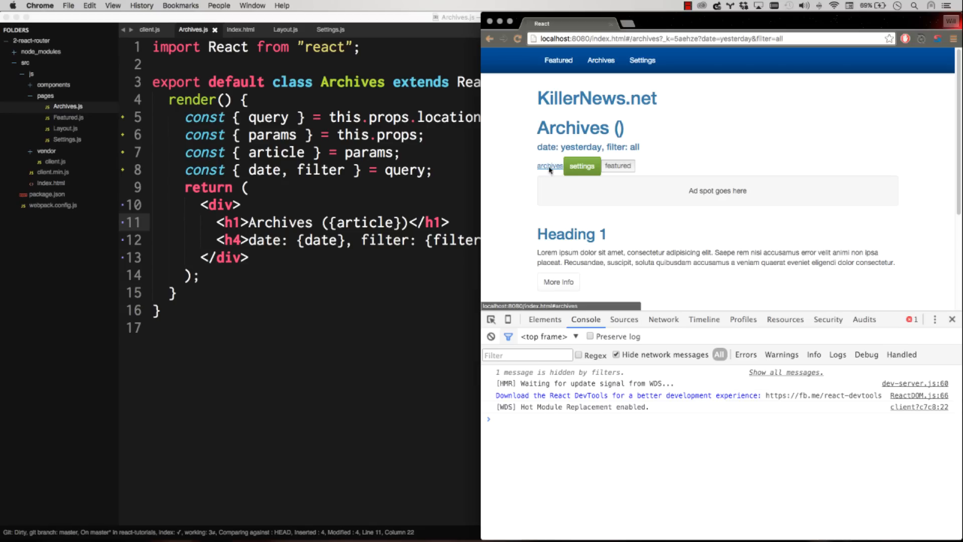
left_click(558, 60)
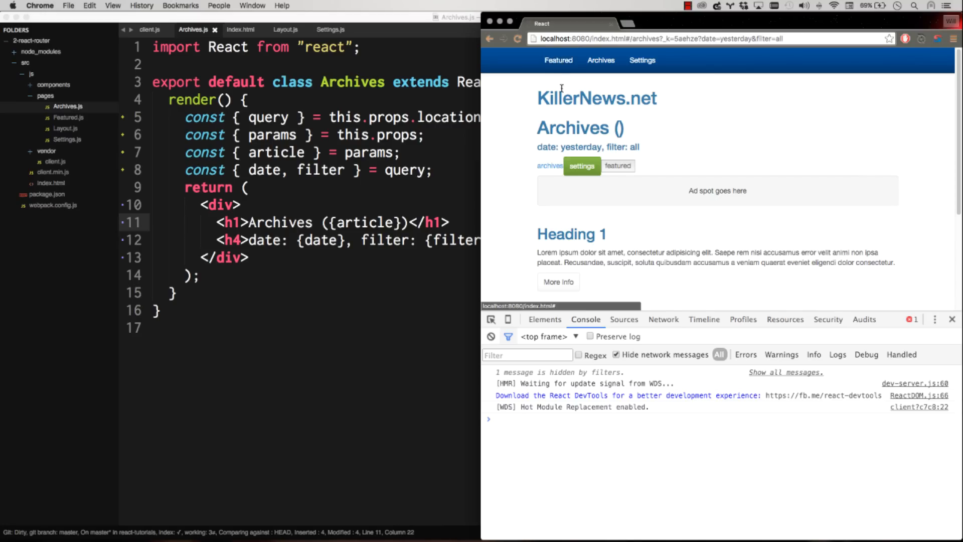
mouse_move(557, 59)
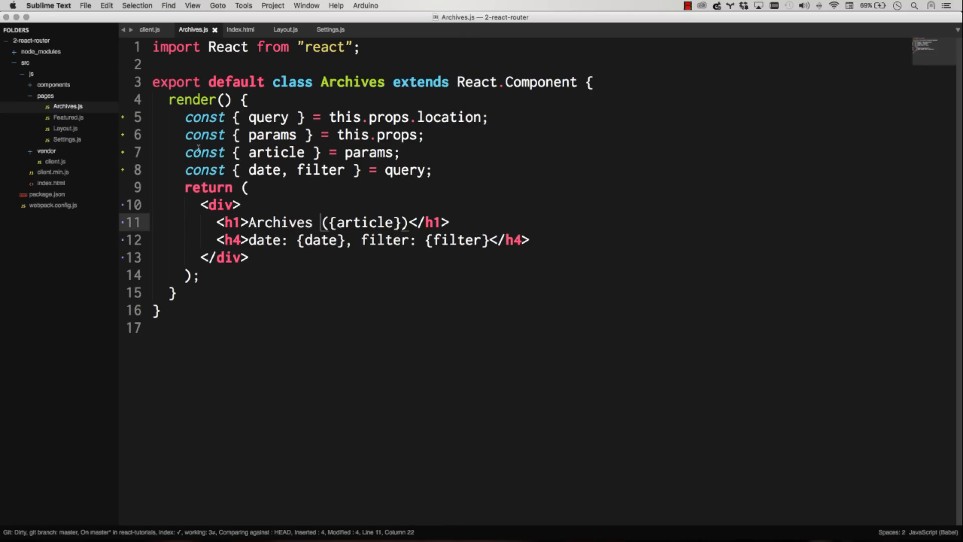
mouse_move(149, 30)
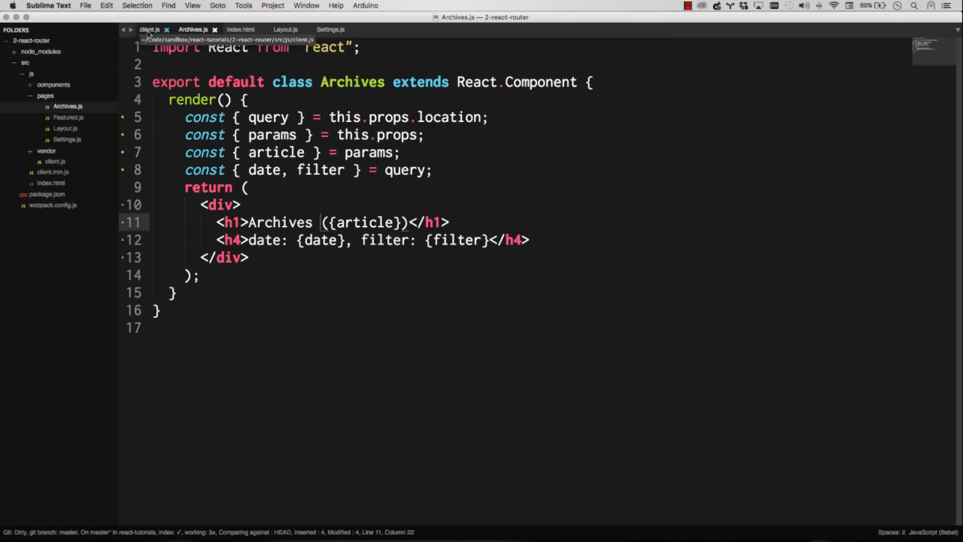
- Add activeClassName="test" to the archives Link in Layout.js
left_click(285, 29)
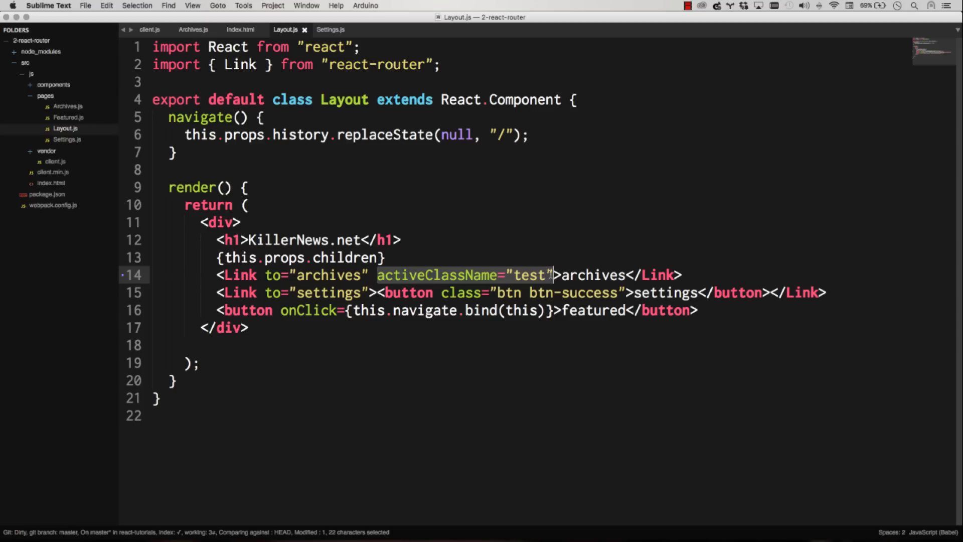
left_click(217, 274)
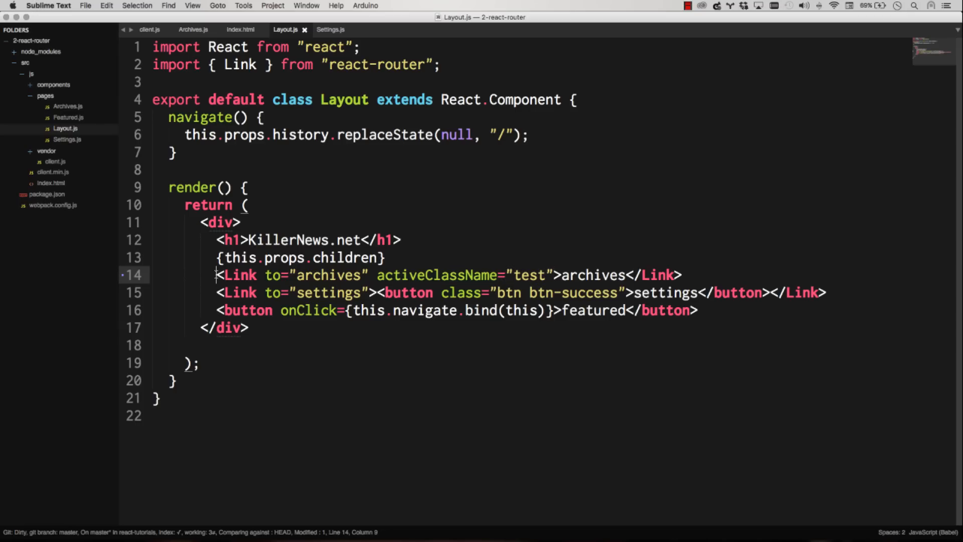
double_click(236, 275)
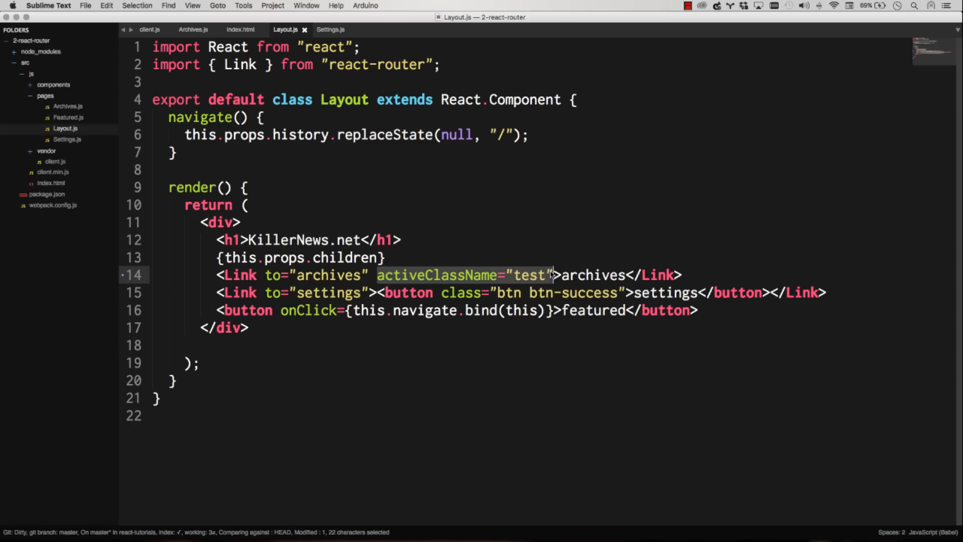
double_click(528, 275)
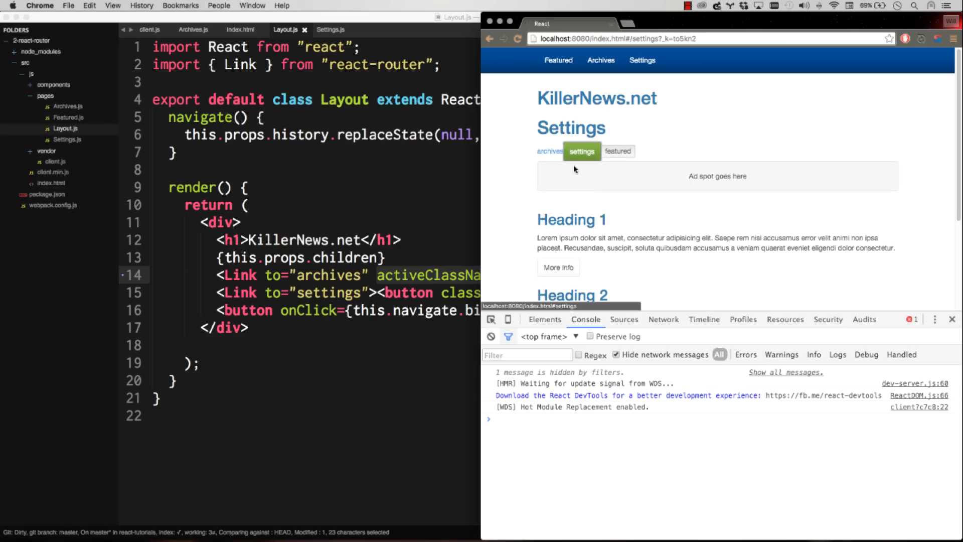
- Inspect the archives link on the Archives page and confirm its <a> has class "test"
right_click(548, 151)
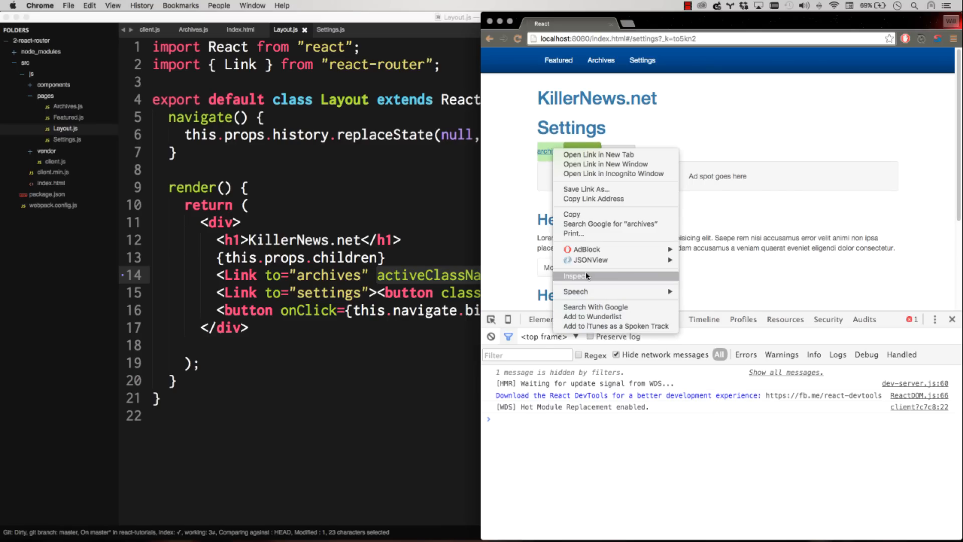
left_click(575, 276)
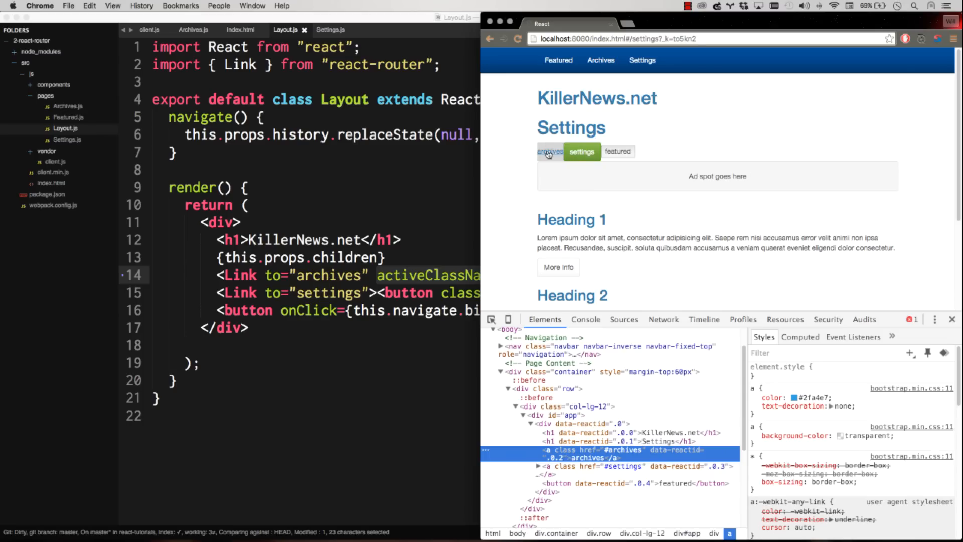
left_click(550, 151)
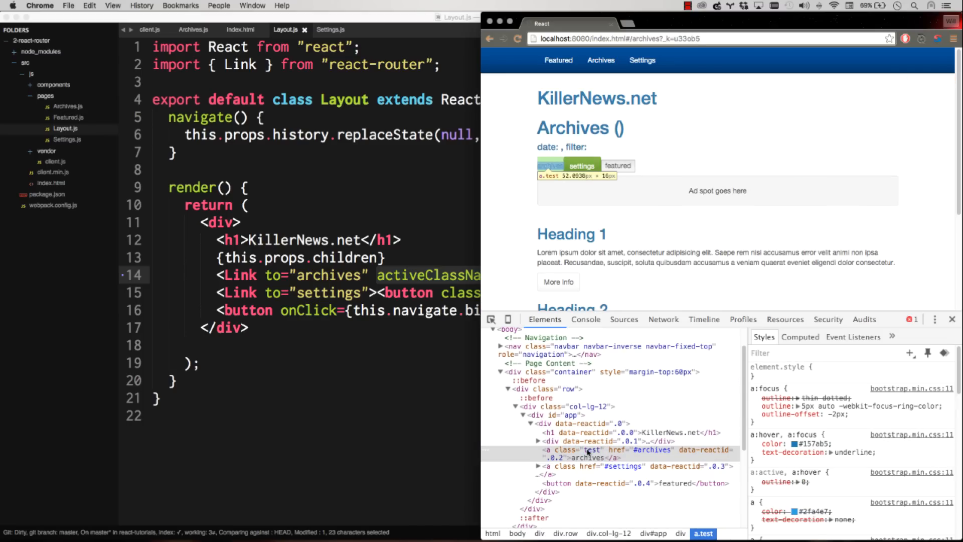
left_click(642, 60)
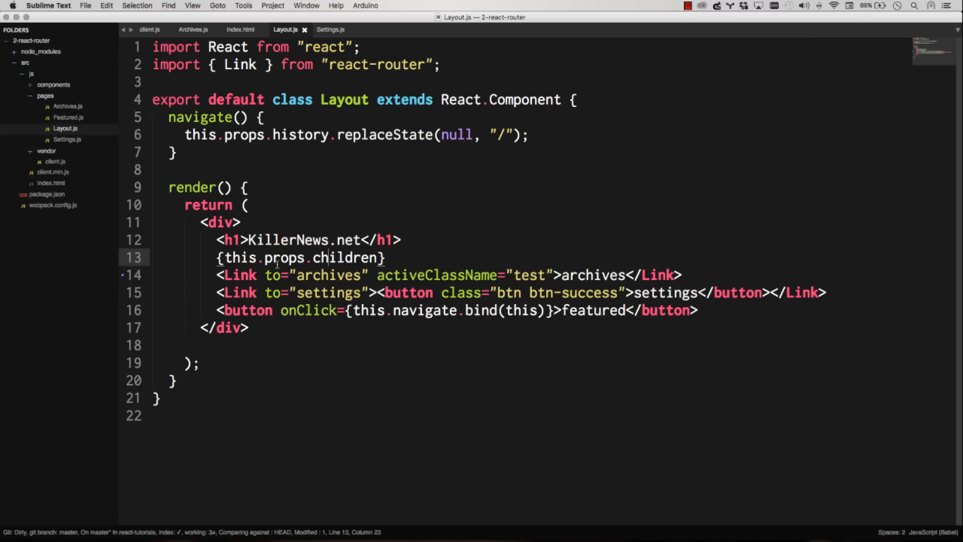
- Add const { history } = this.props; at the top of render()
left_click(186, 204)
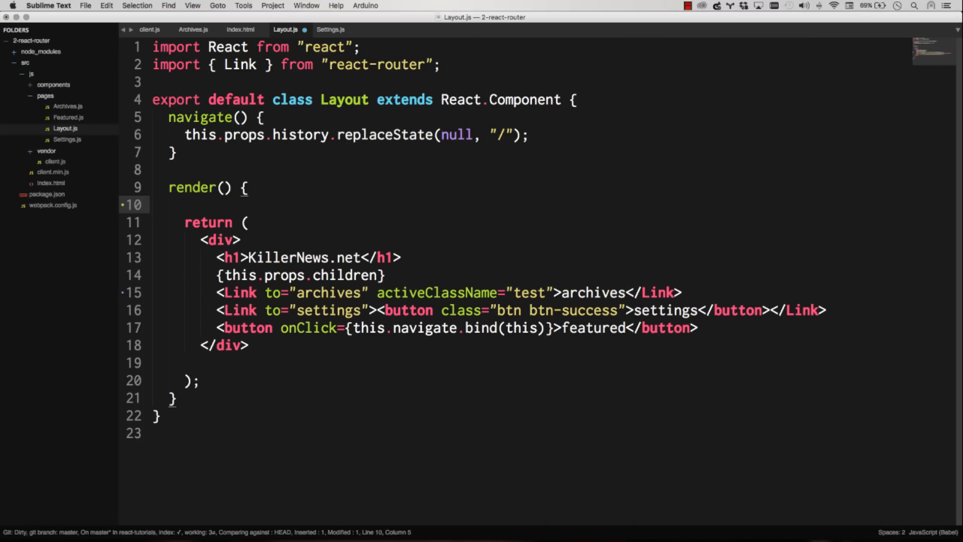
type("console.log(msg)")
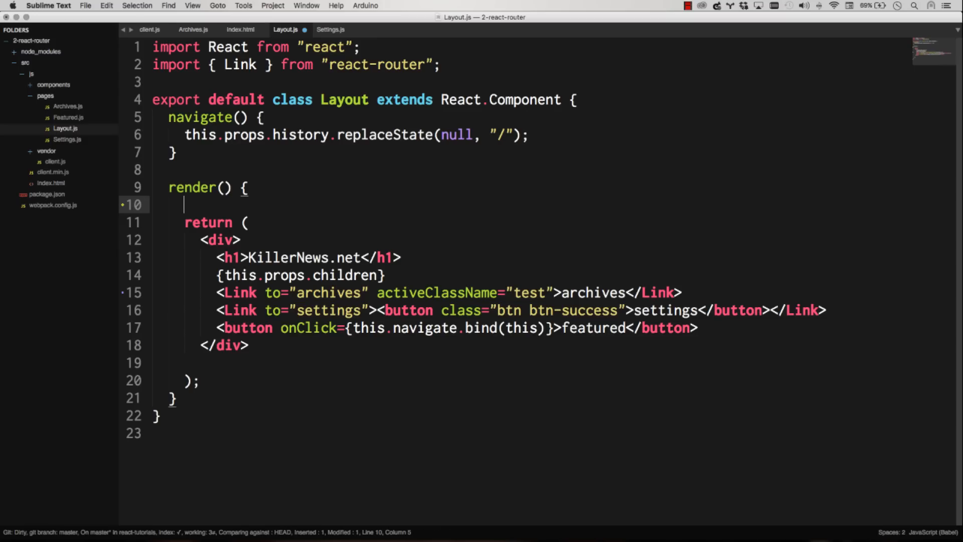
type("const { }")
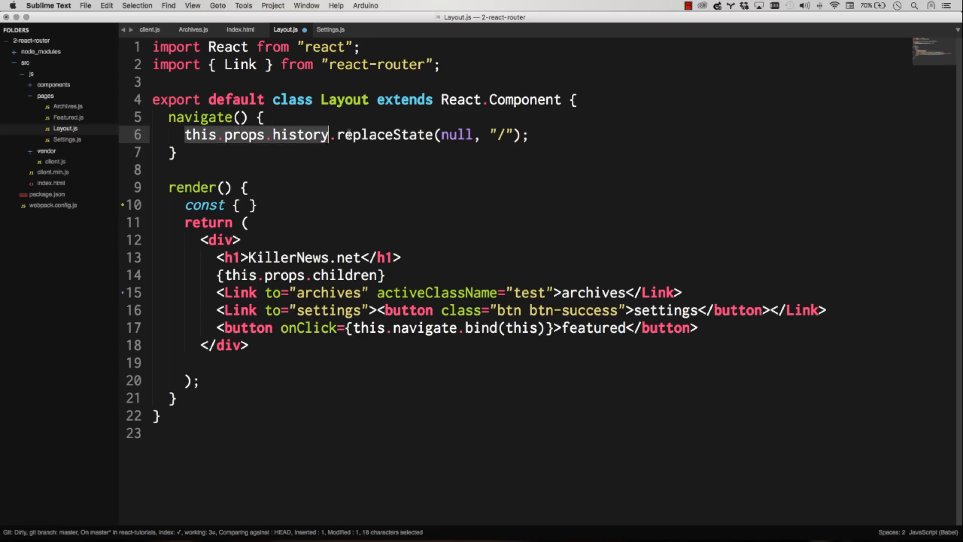
left_click(246, 205)
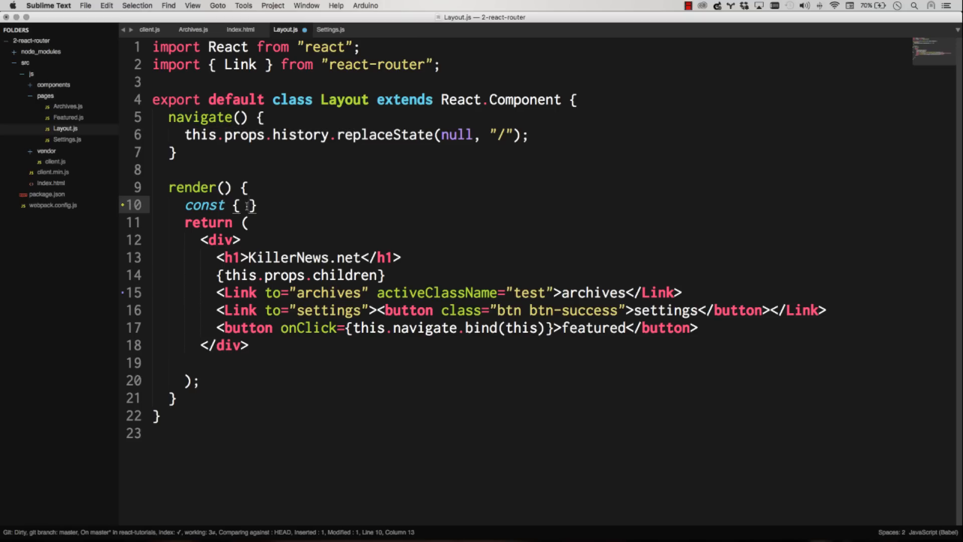
type("history")
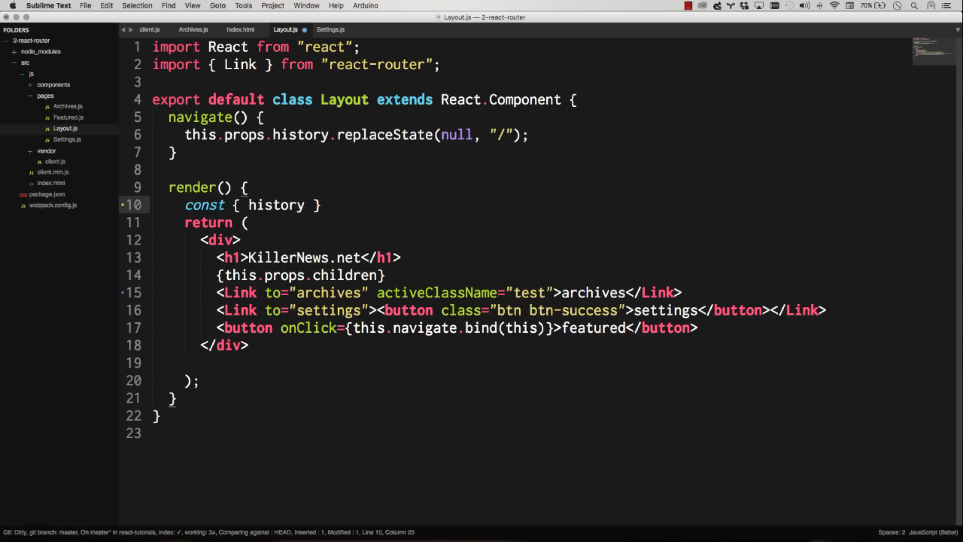
type("= this.props;")
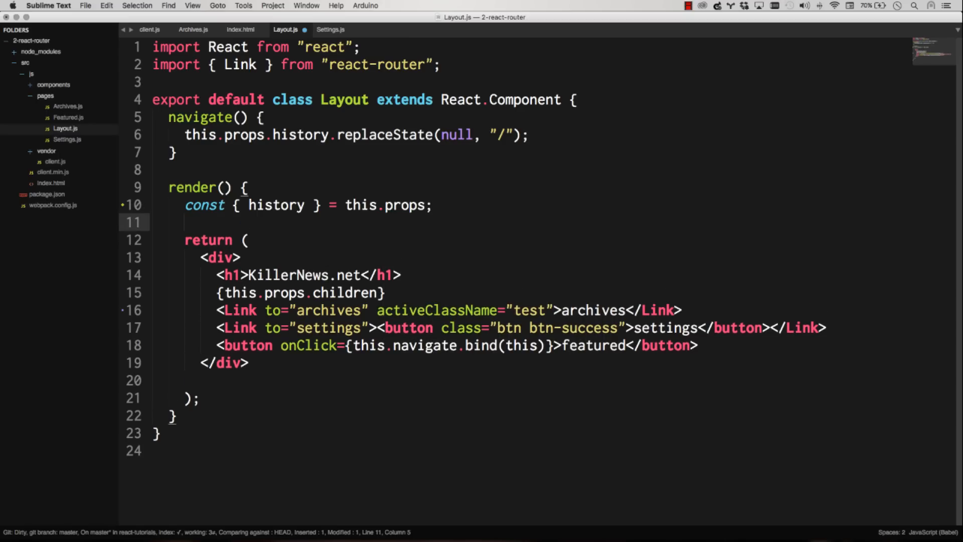
- Log history.isActive("archives") to the console before the return
type("history.isAc")
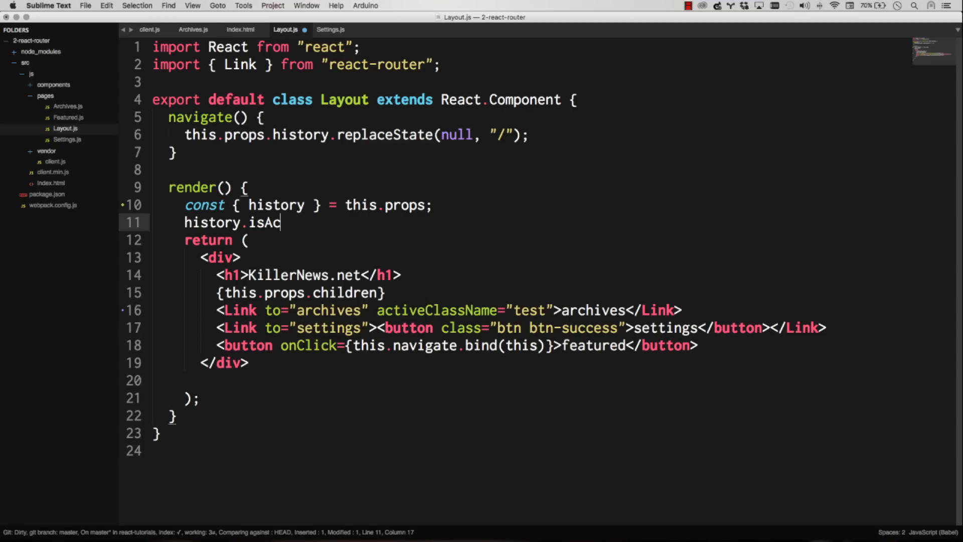
type("tive(\"\")")
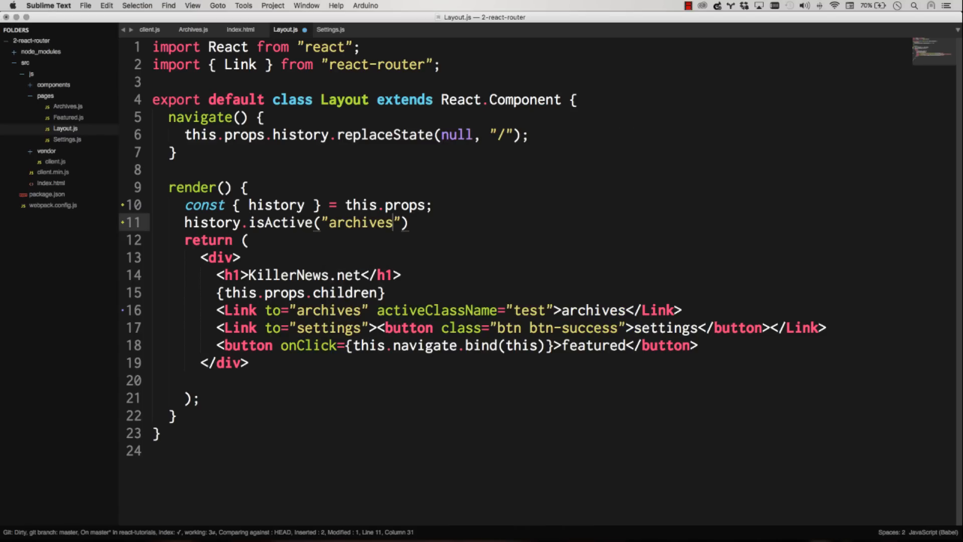
type("console.log(")
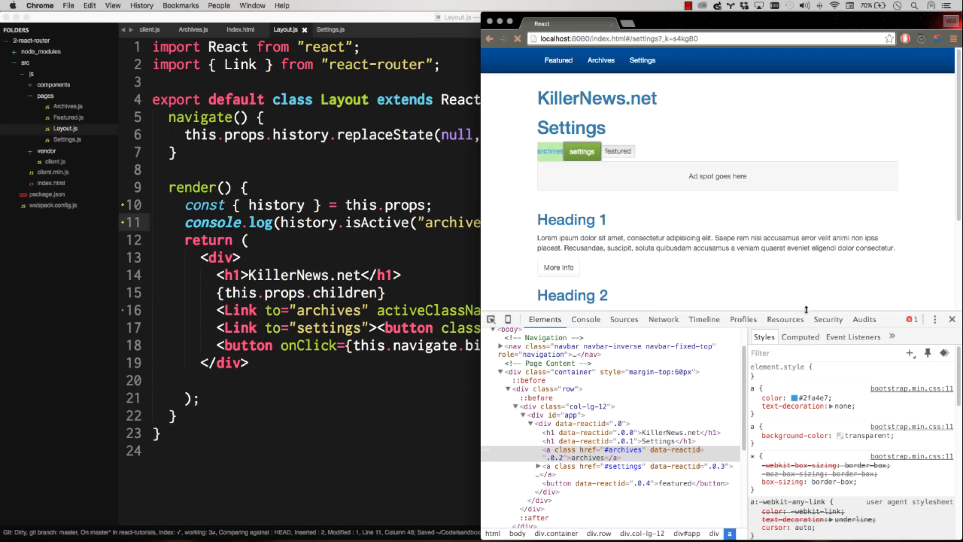
- Toggle between Archives and Settings, watching the console log true and false
left_click(584, 319)
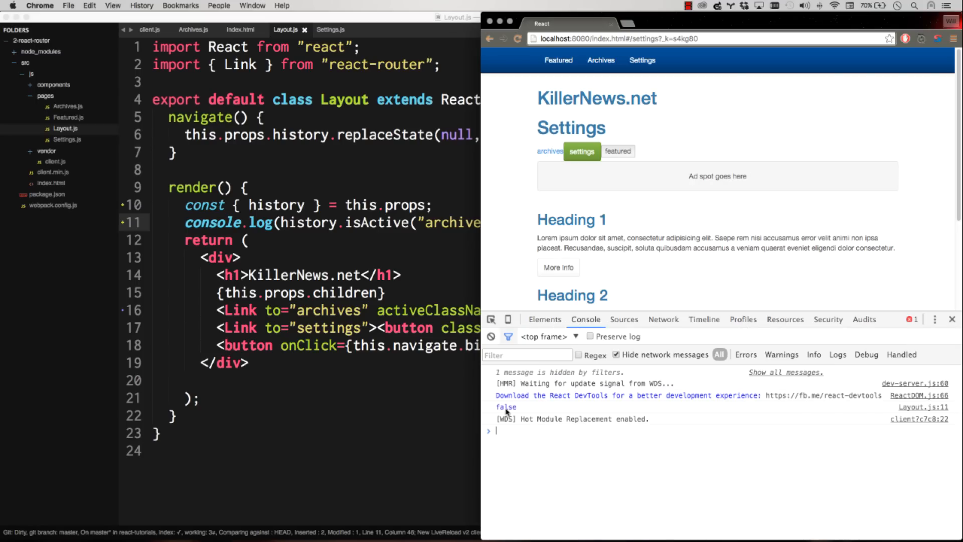
left_click(548, 152)
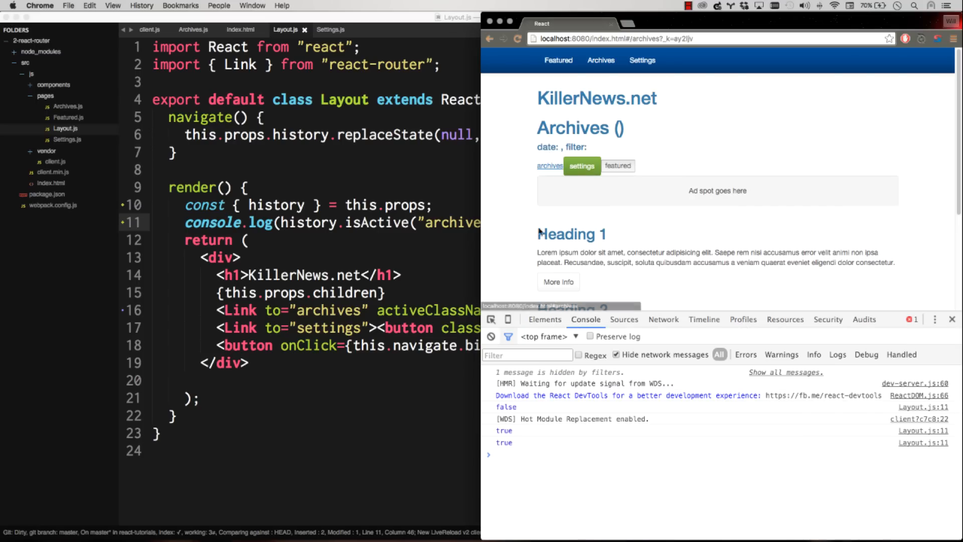
left_click(581, 165)
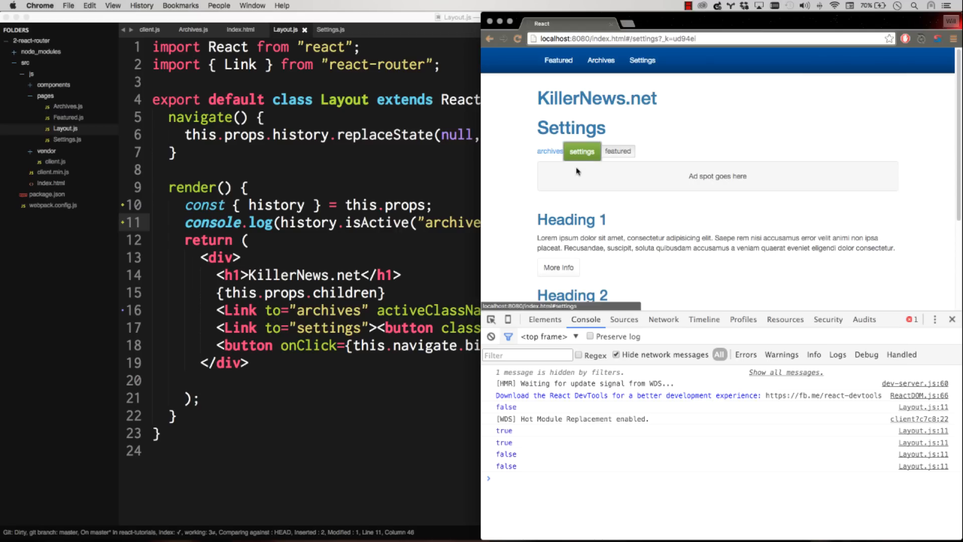
left_click(549, 151)
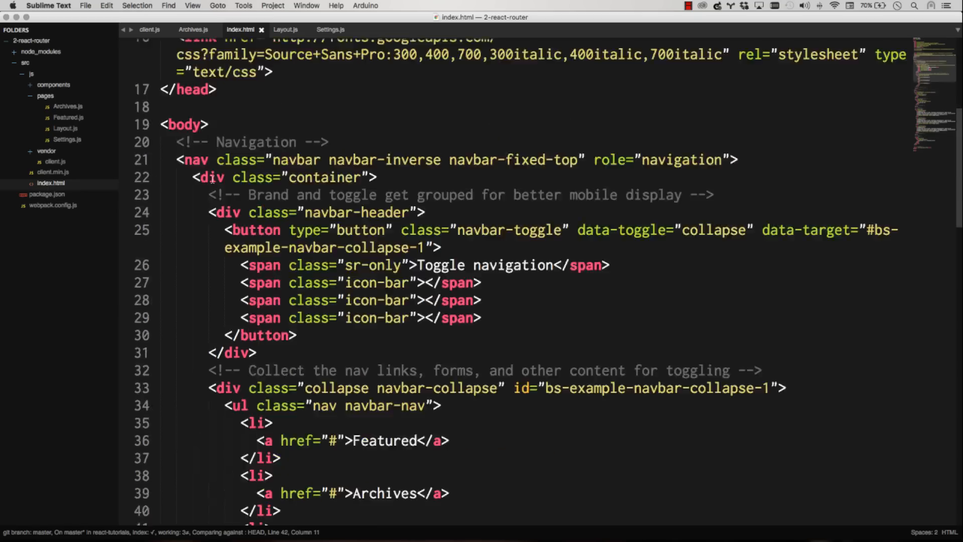
scroll("up", 3)
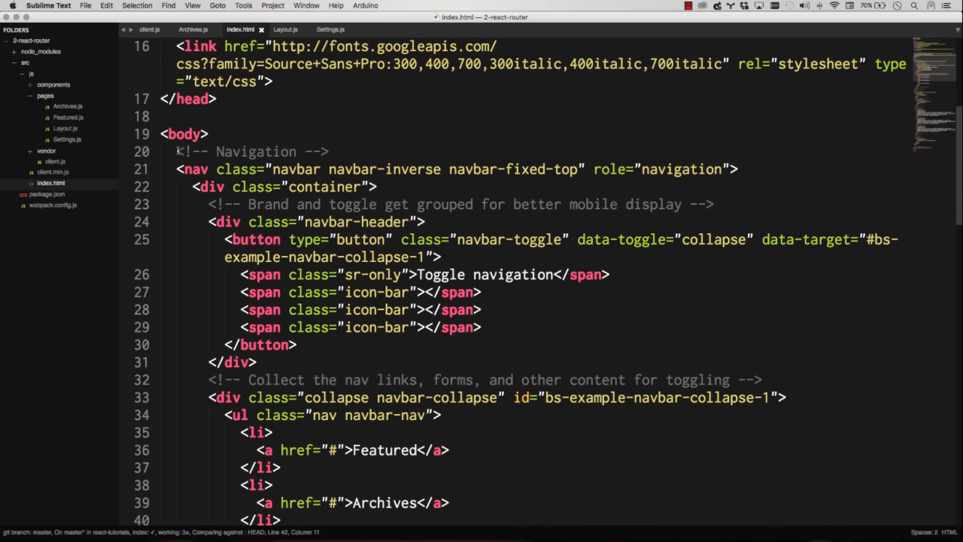
scroll("down", 3)
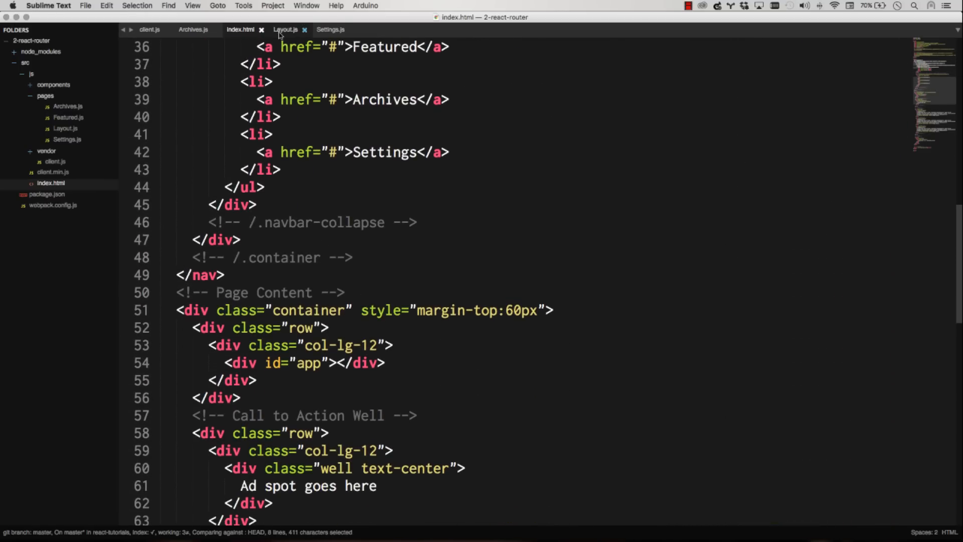
scroll("down", 3)
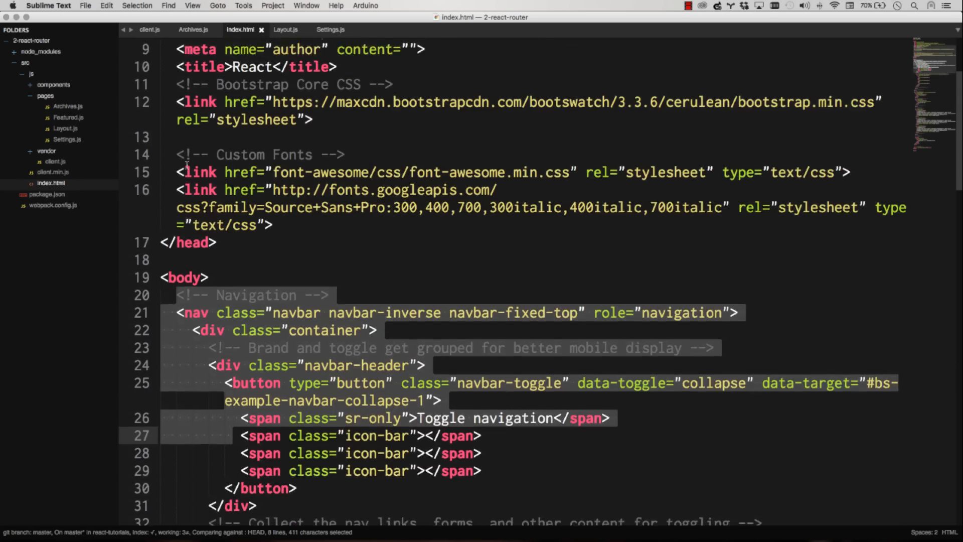
scroll("down", 3)
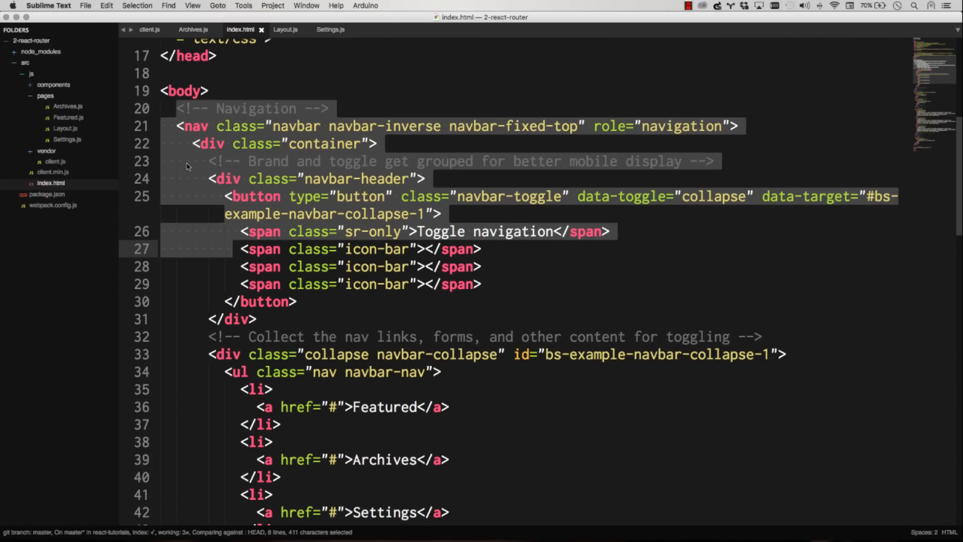
mouse_move(222, 162)
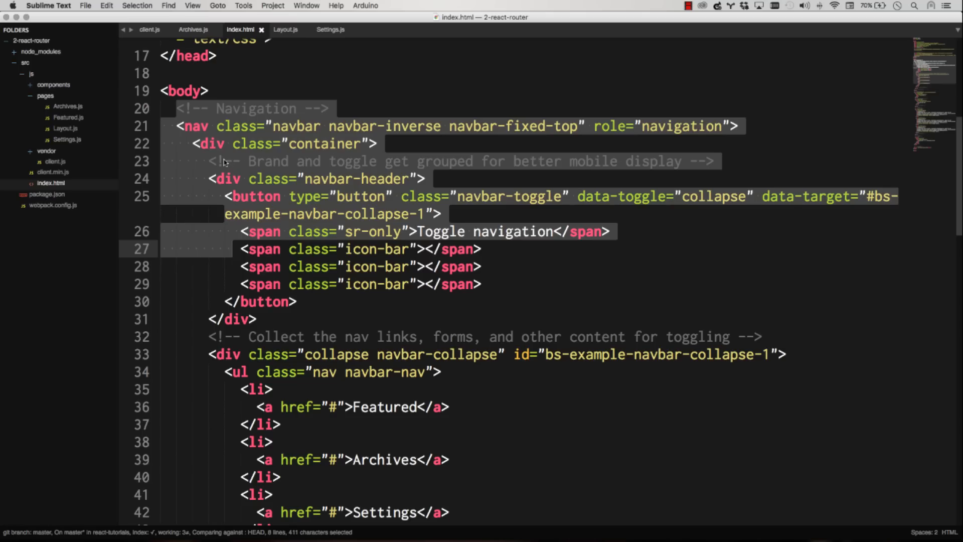
left_click(226, 143)
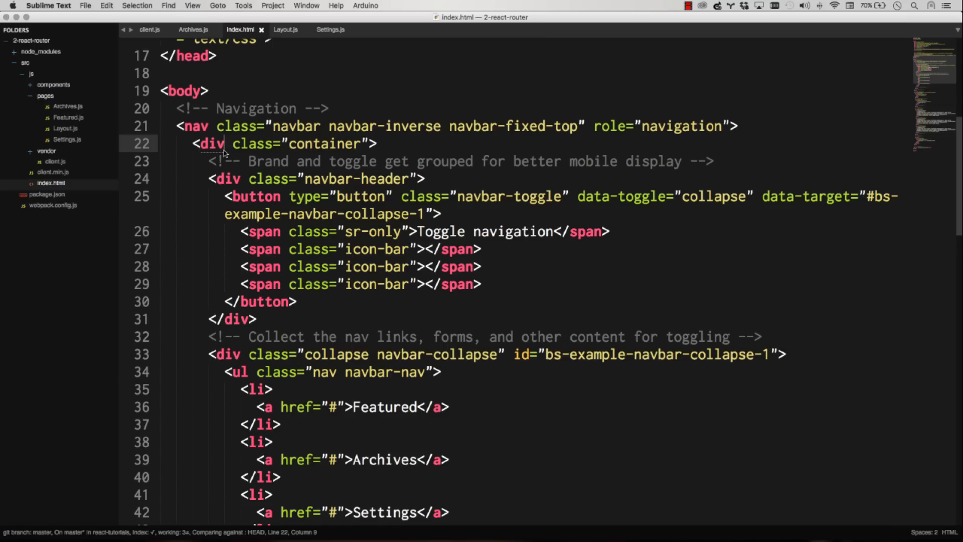
scroll("down", 3)
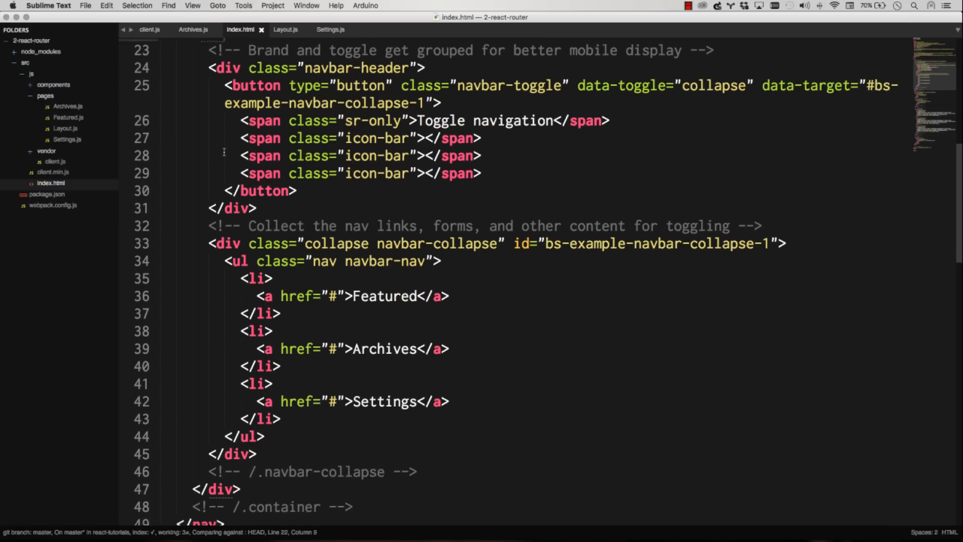
scroll("down", 3)
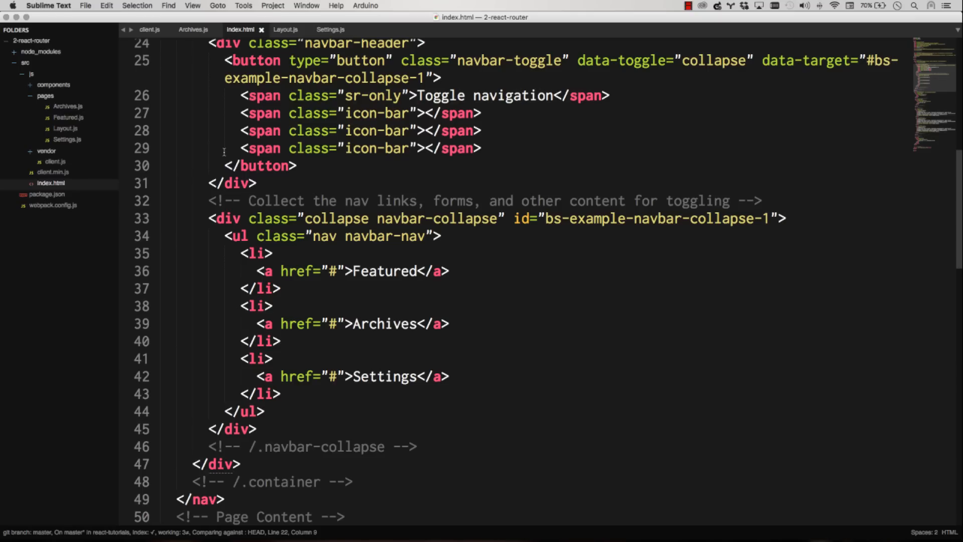